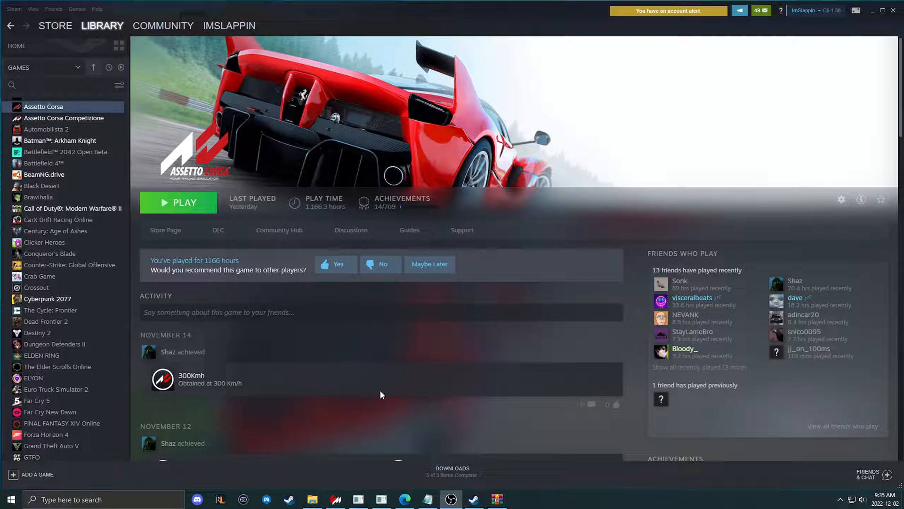
Bring up the Notepad guide on fixing Assetto Corsa checksum errors with a clean install.
left_click(427, 499)
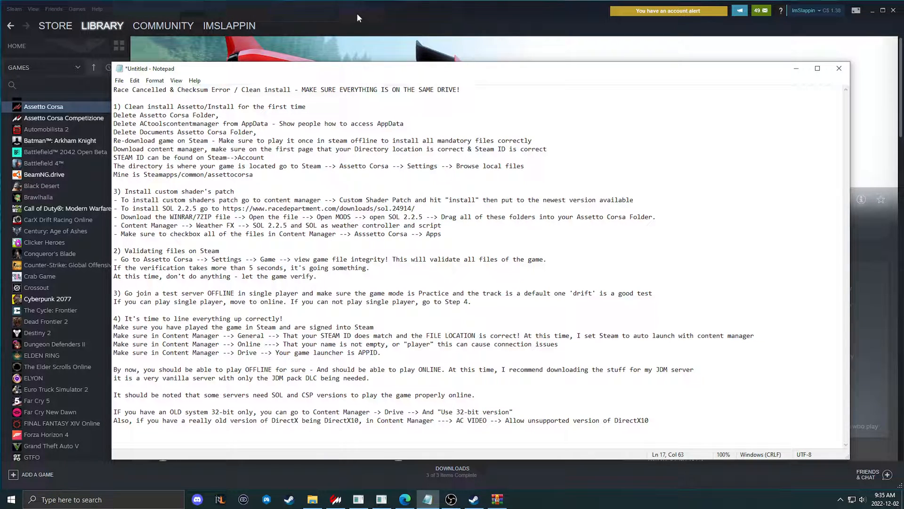
mouse_move(349, 26)
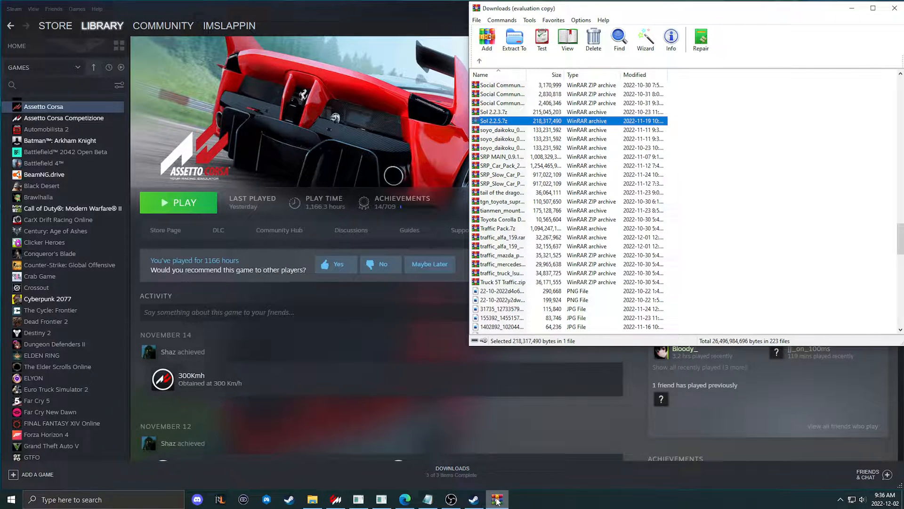
Open steamapps/common/assettocorsa from Steam's gear menu via Manage > Browse local files.
left_click(473, 499)
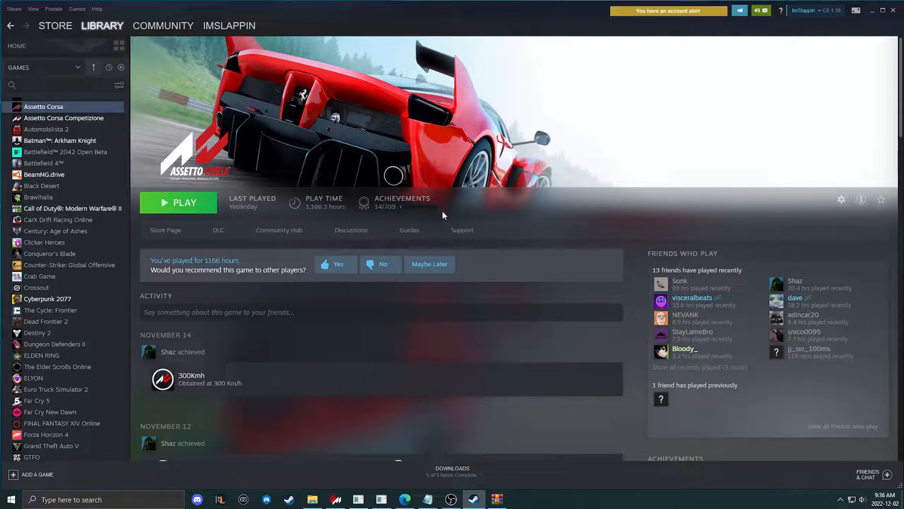
mouse_move(190, 206)
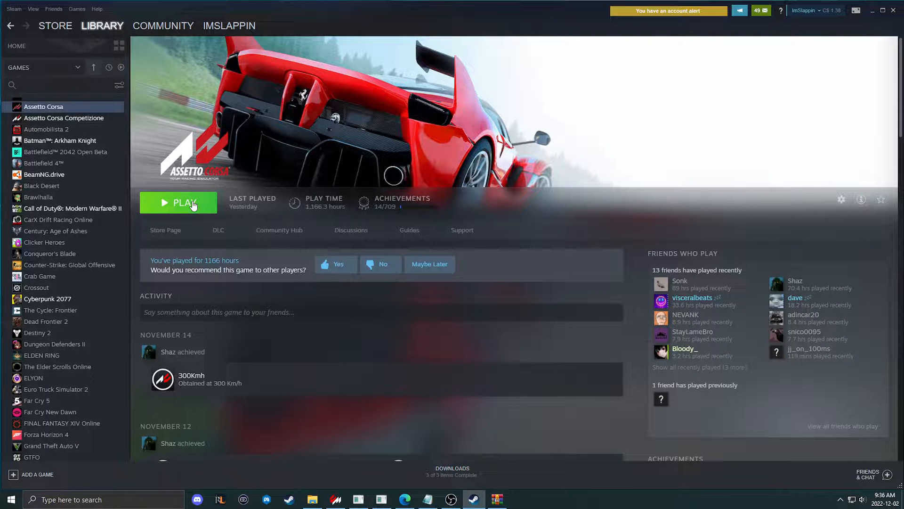
left_click(841, 199)
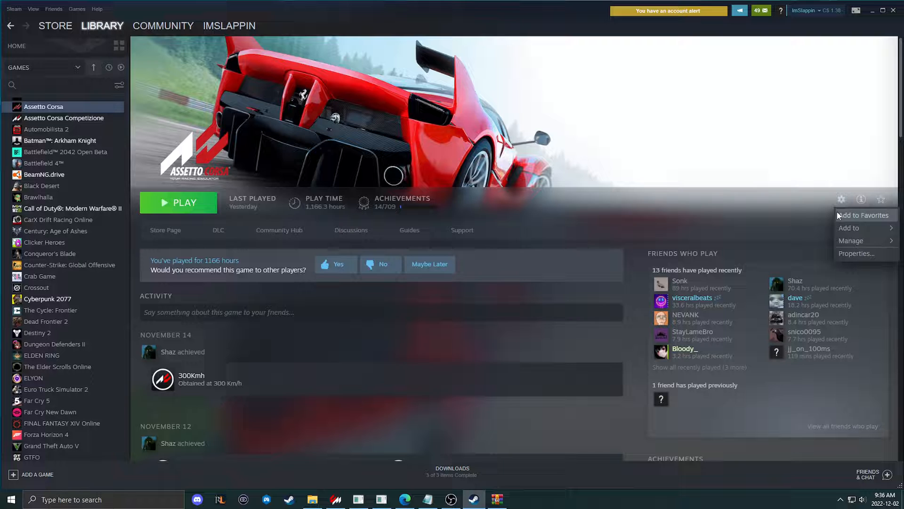
left_click(850, 240)
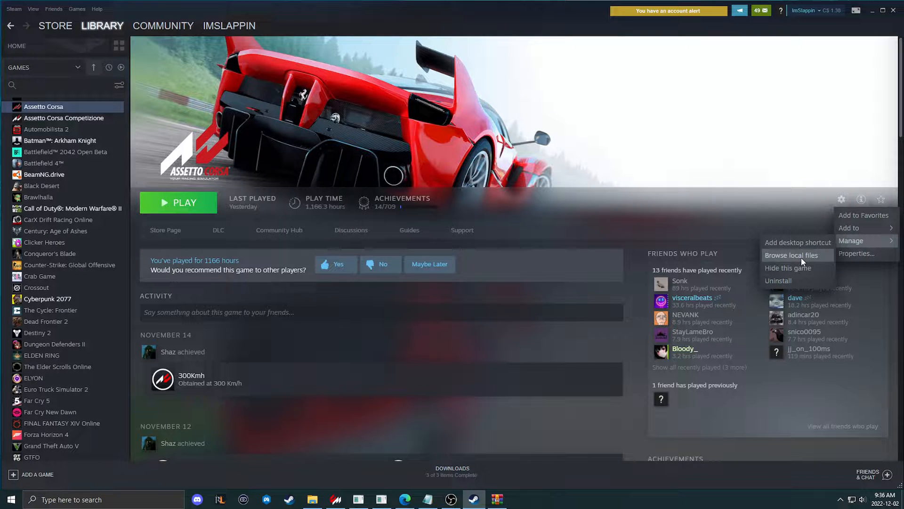
left_click(791, 255)
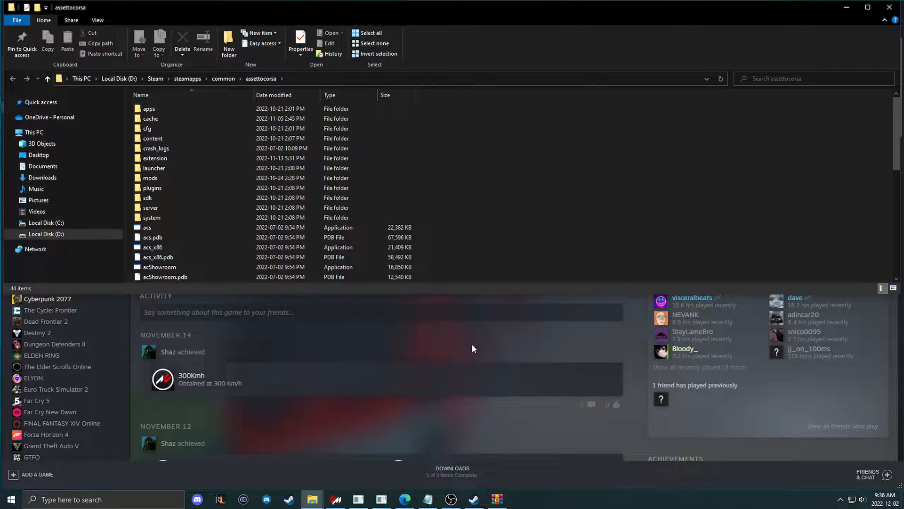
Open Sol 2.2.5.7z from the WinRAR Downloads list and select its MODS folder.
left_click(496, 499)
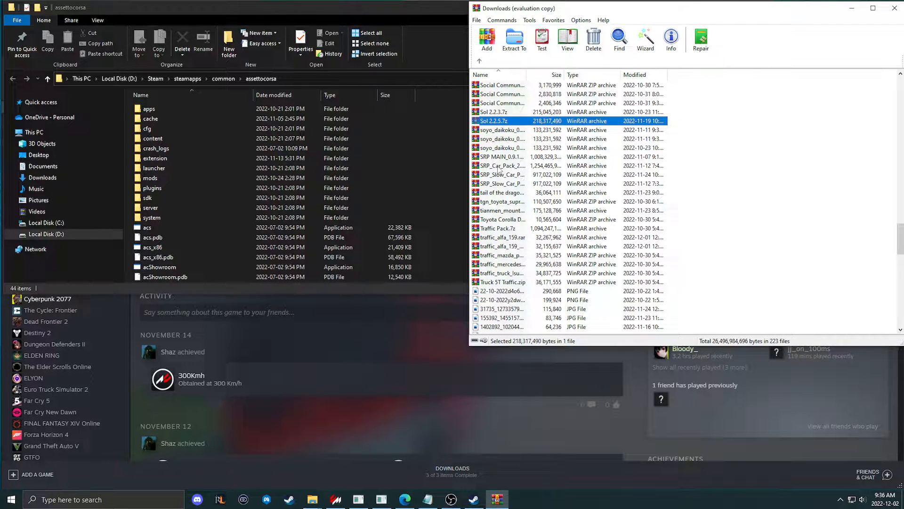
left_click(502, 130)
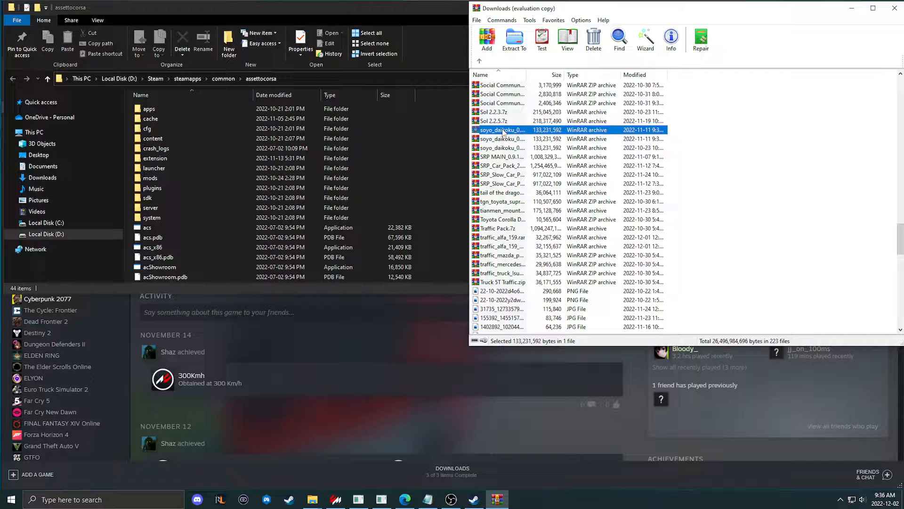
left_click(493, 120)
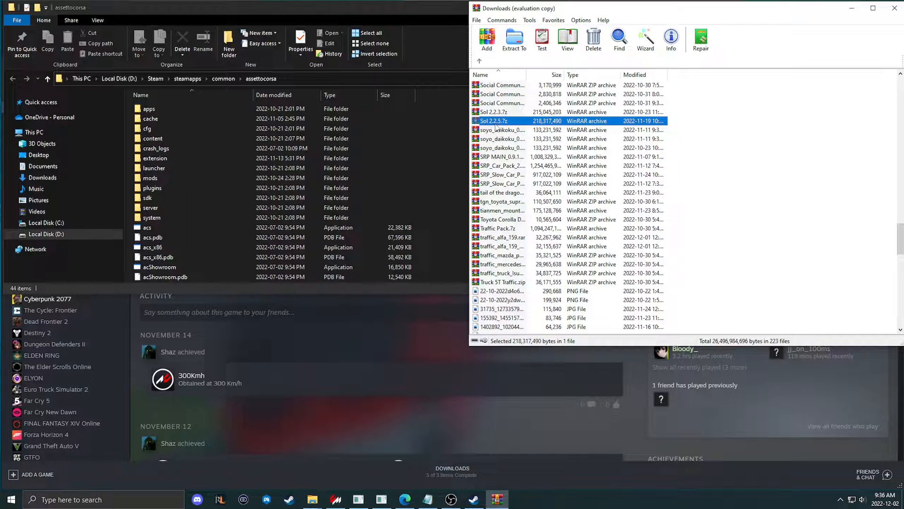
double_click(493, 120)
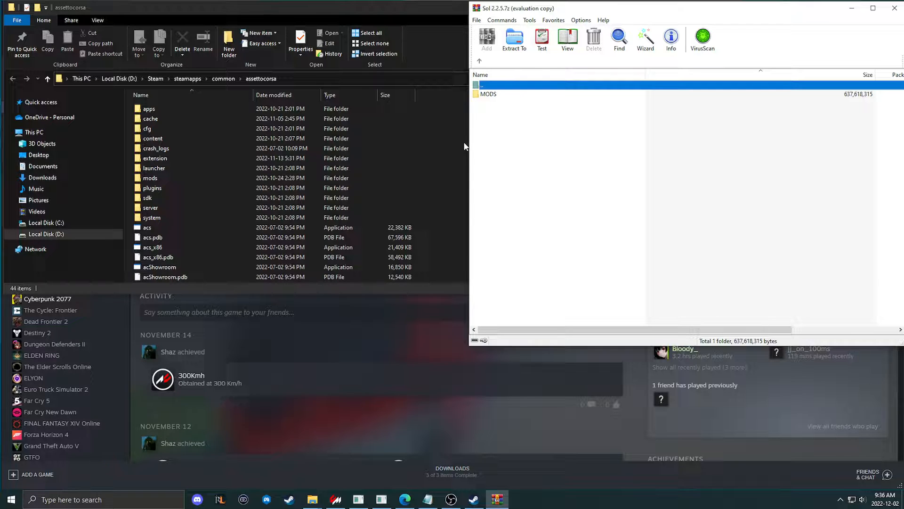
mouse_move(474, 132)
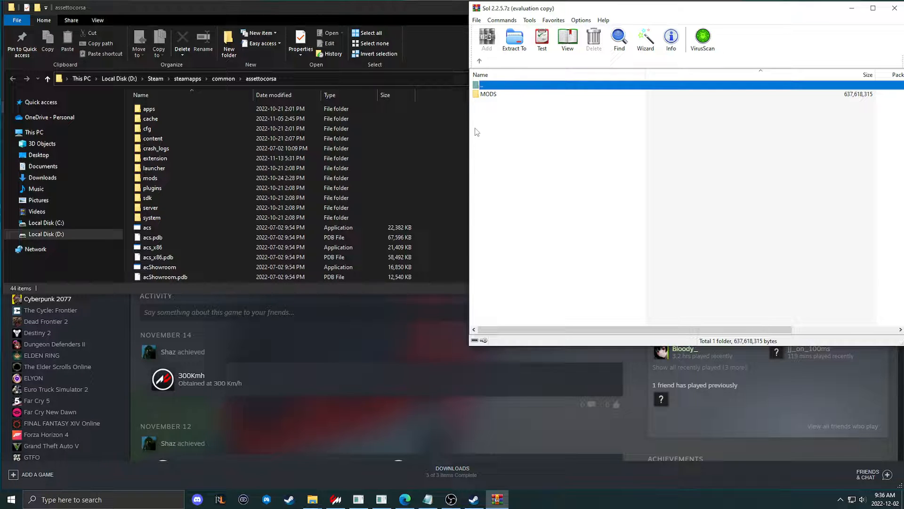
mouse_move(496, 99)
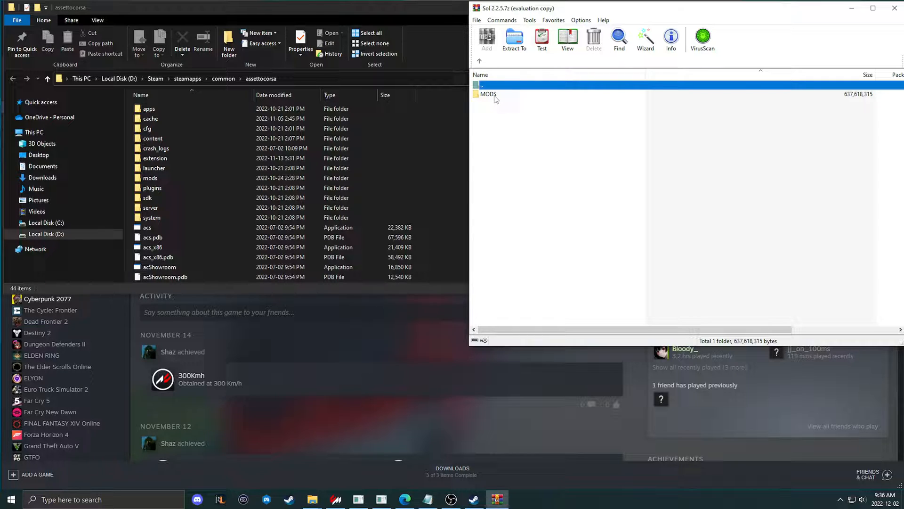
left_click(488, 94)
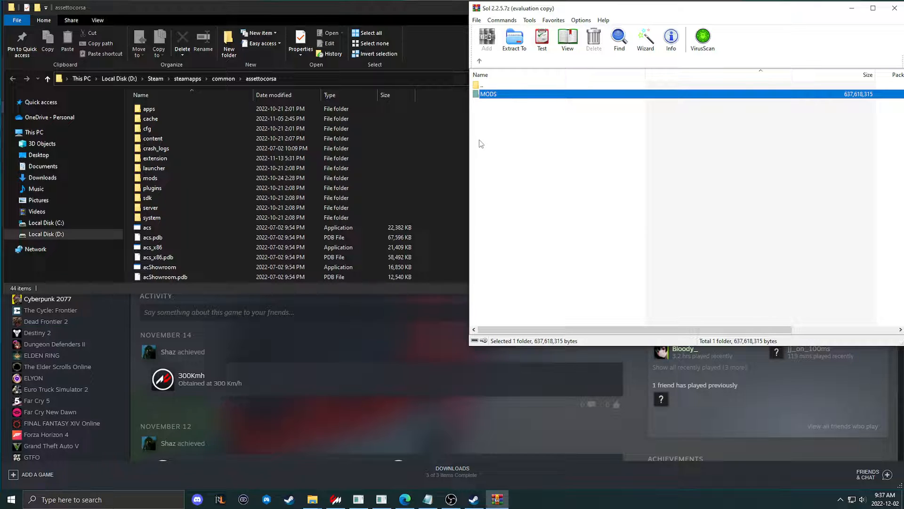
mouse_move(512, 94)
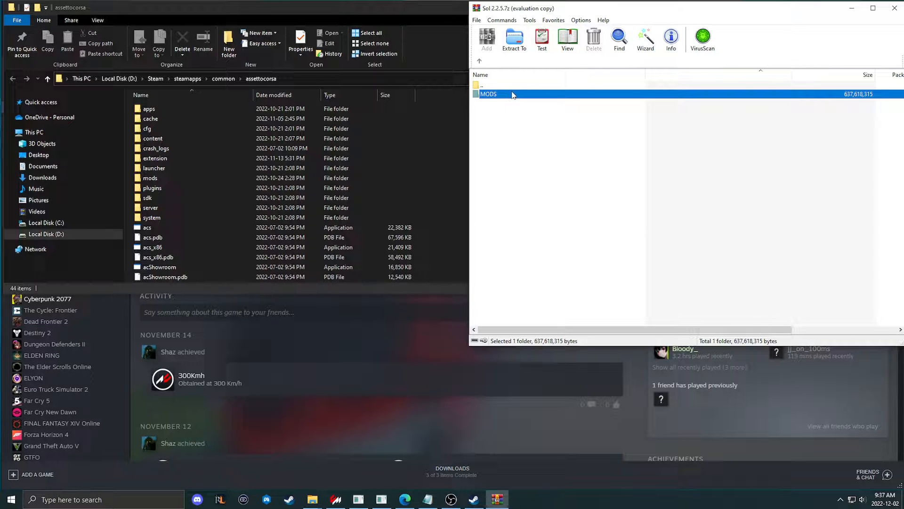
Open MODS > Sol 2.2.5 and select everything from system through soluninstall.bat.
double_click(488, 93)
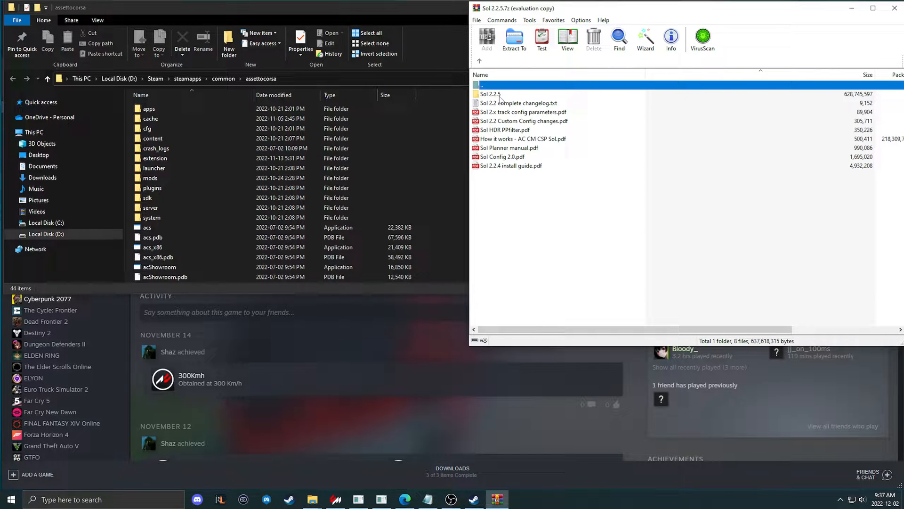
left_click(490, 94)
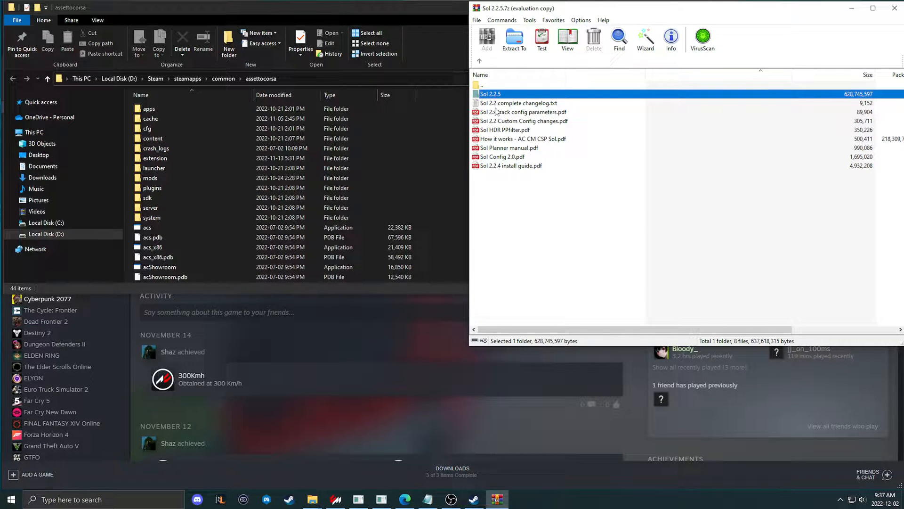
double_click(490, 93)
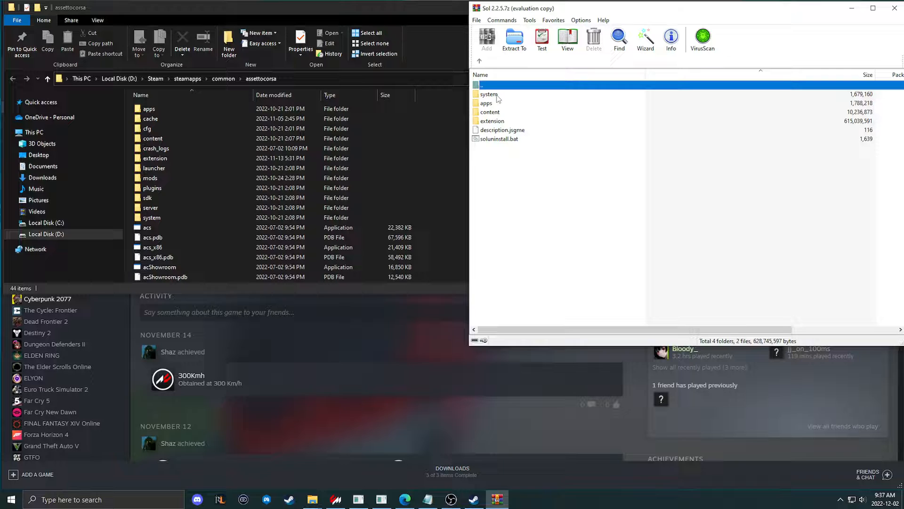
mouse_move(509, 121)
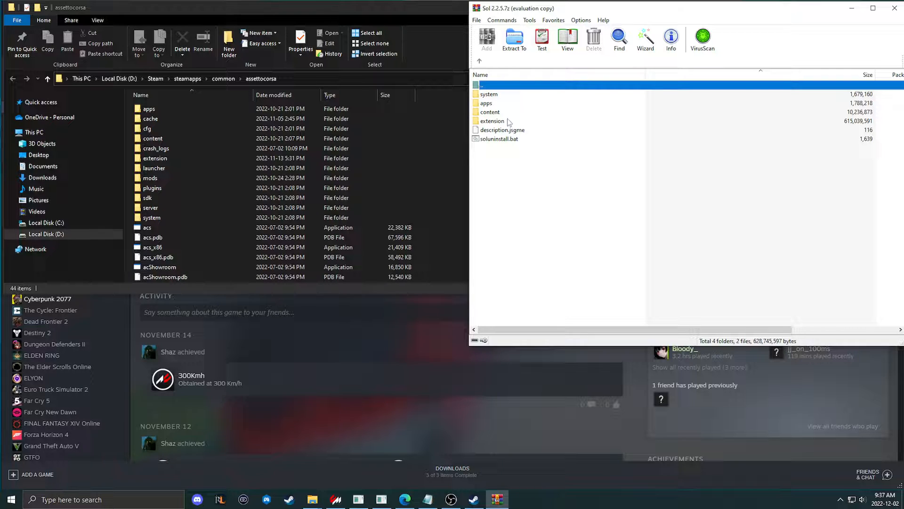
left_click(489, 94)
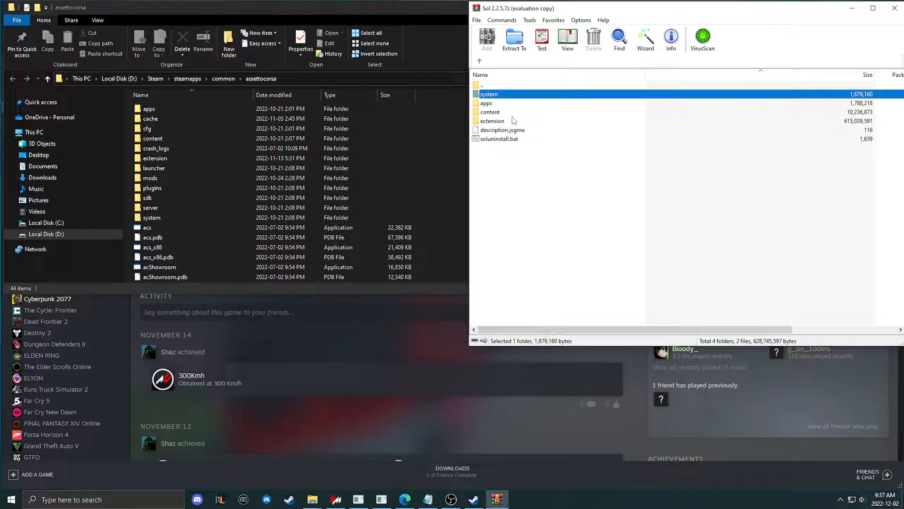
left_click(490, 112)
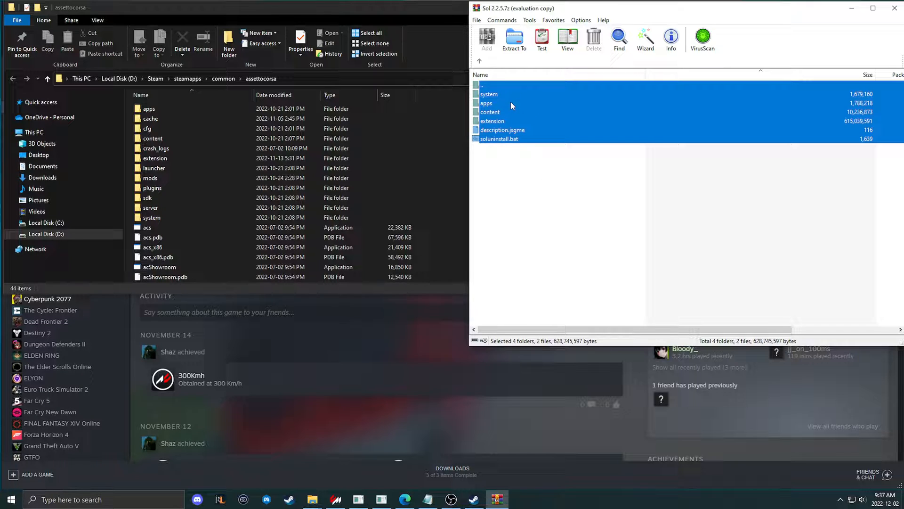
mouse_move(461, 141)
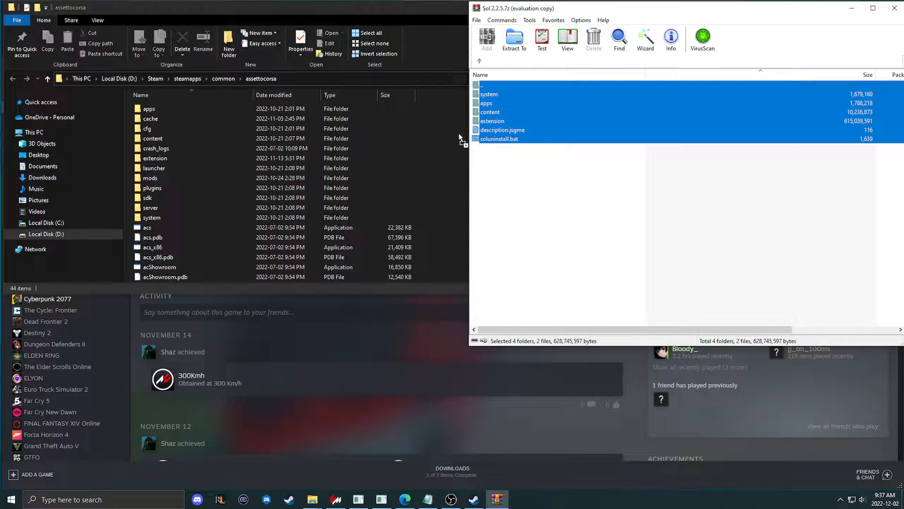
mouse_move(454, 208)
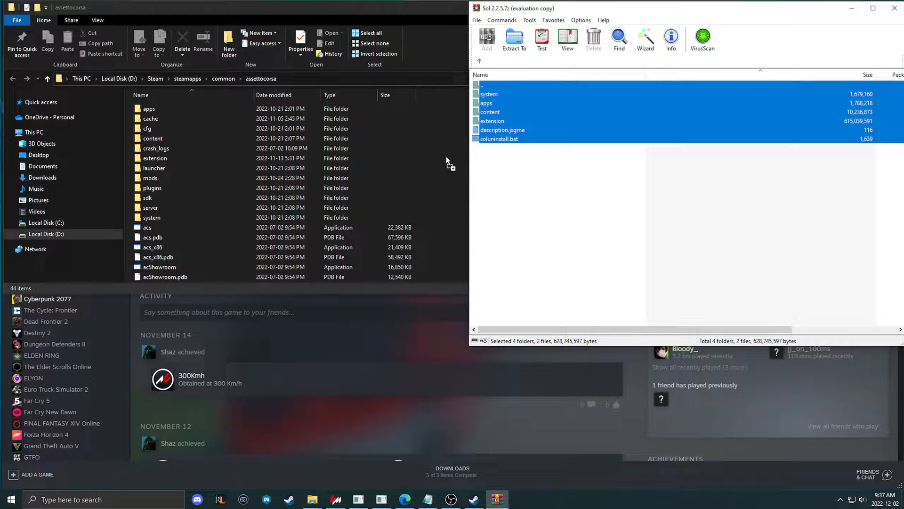
mouse_move(456, 182)
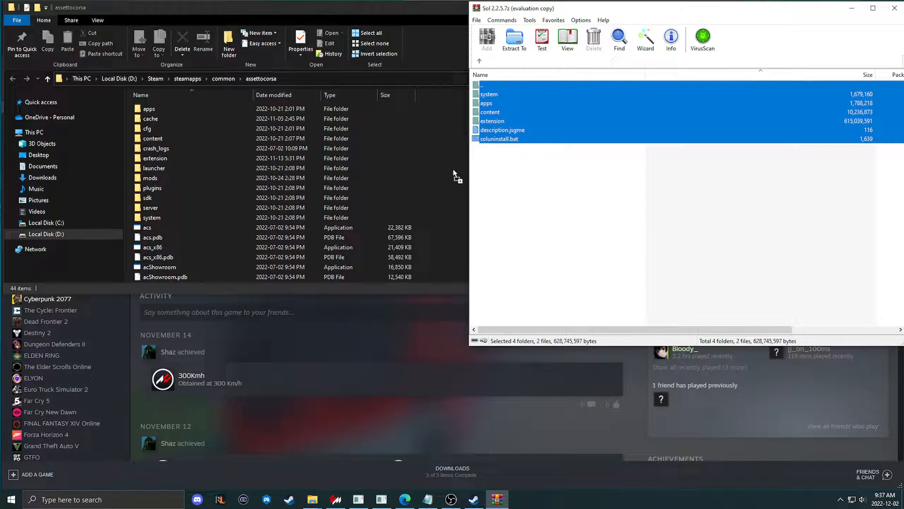
mouse_move(602, 196)
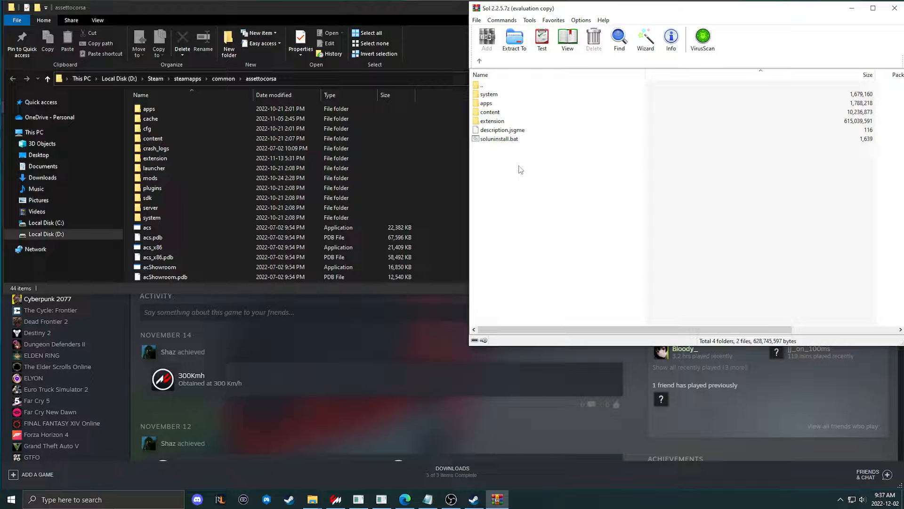
mouse_move(454, 183)
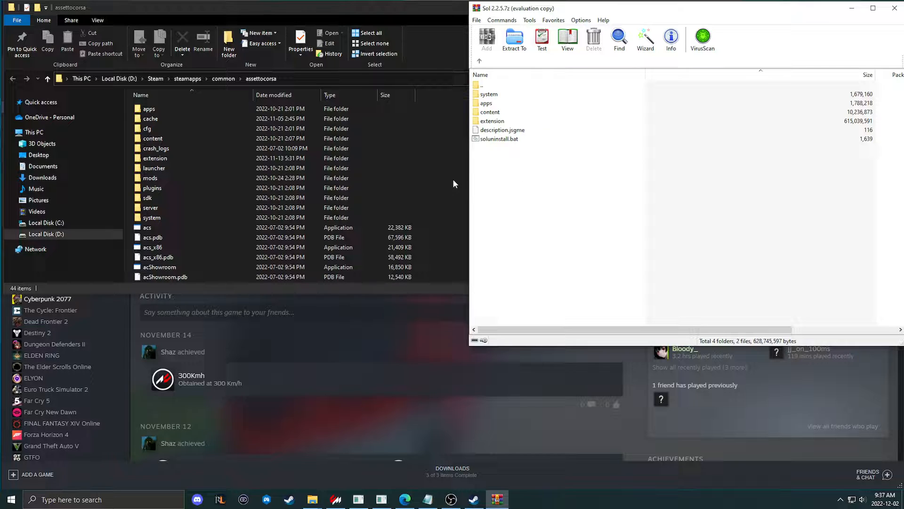
mouse_move(424, 244)
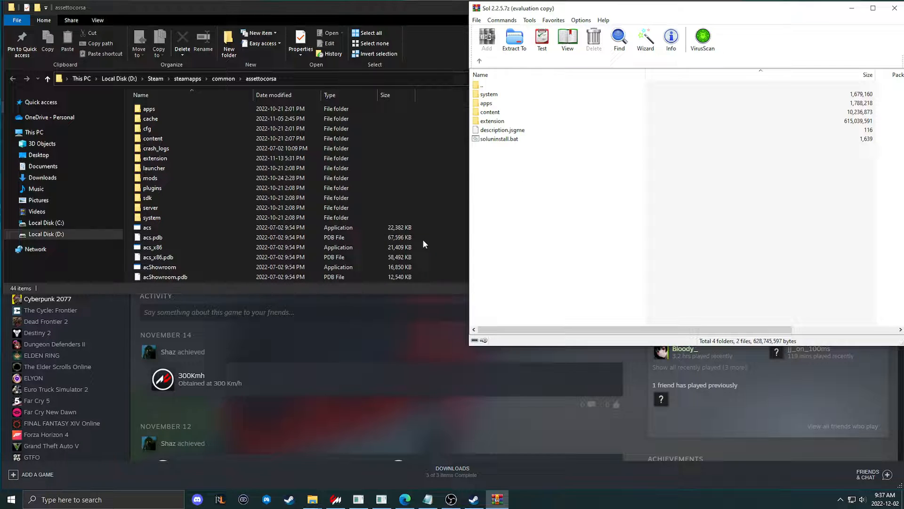
Close the WinRAR archive window to return to Steam's Assetto Corsa page.
left_click(489, 93)
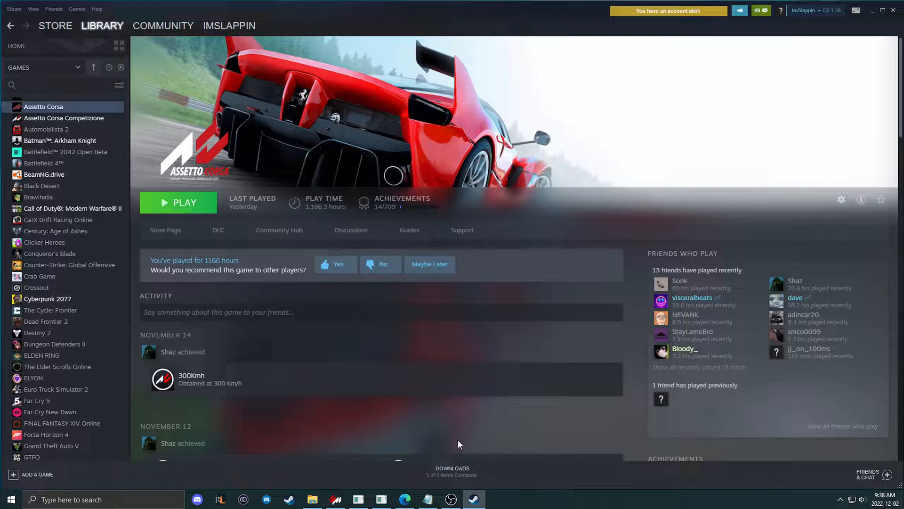
left_click(427, 500)
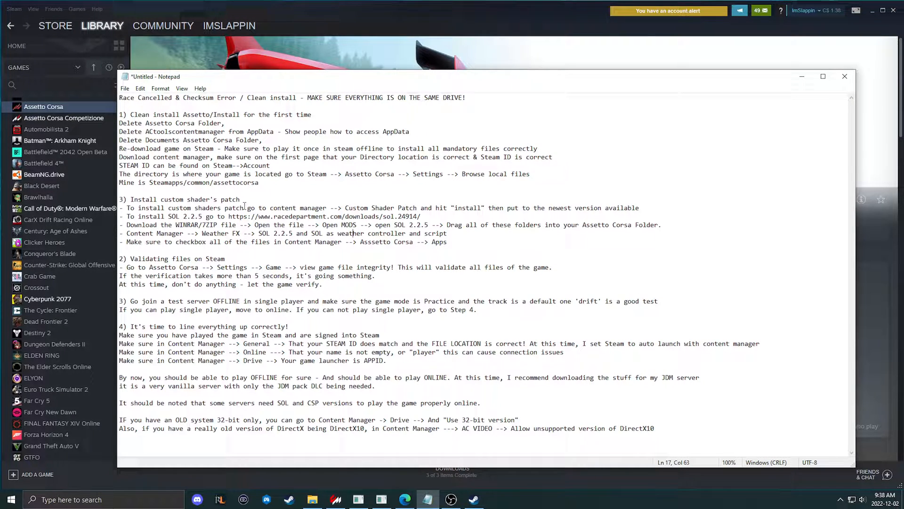
left_click(239, 123)
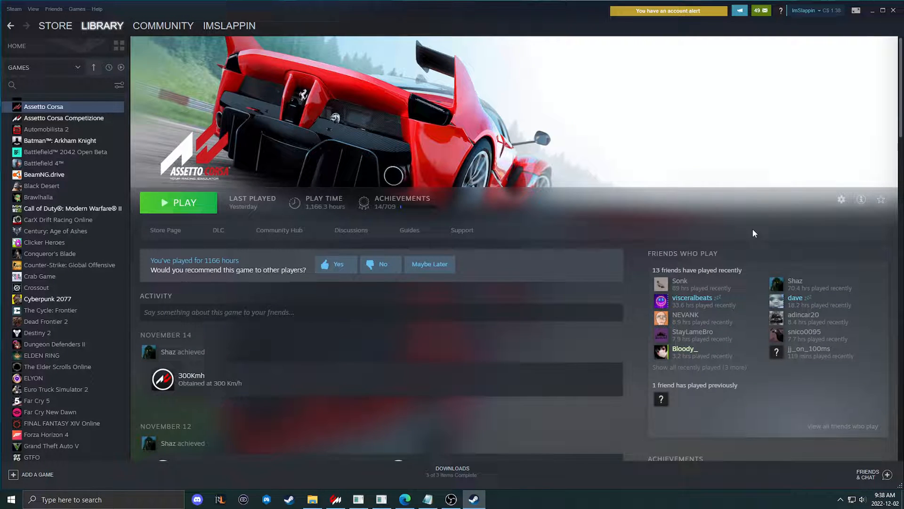
mouse_move(842, 199)
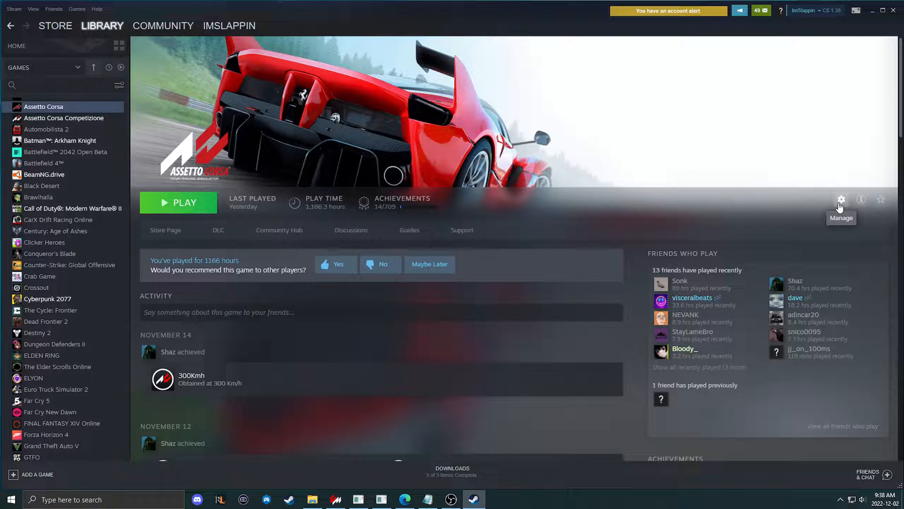
Reopen the assettocorsa install folder via the gear menu's Manage > Browse local files.
left_click(842, 200)
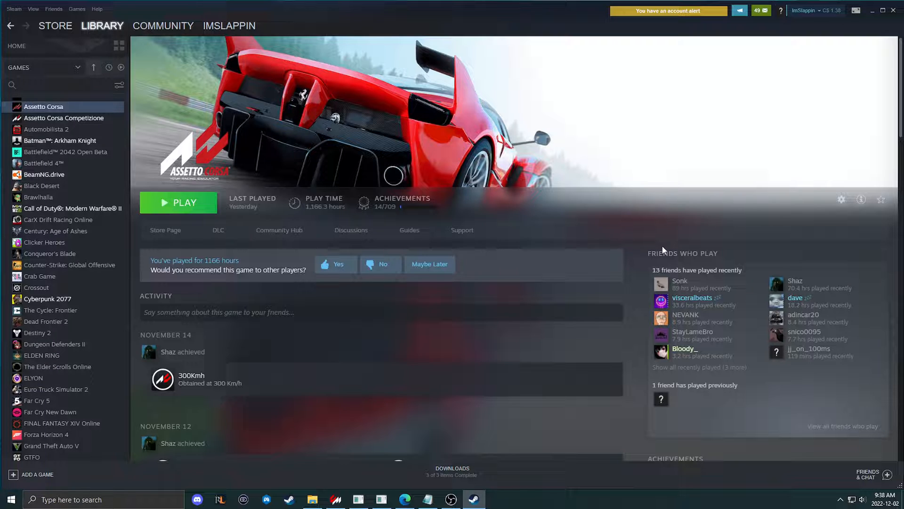
left_click(840, 200)
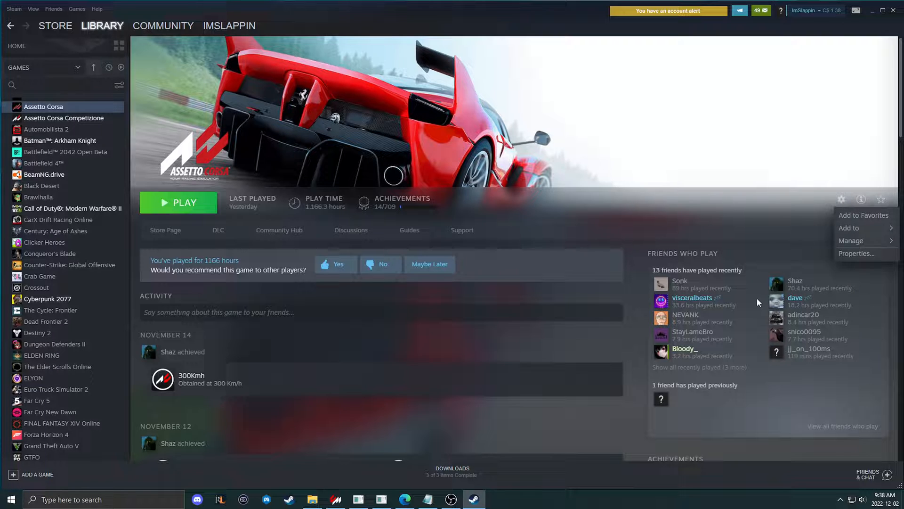
mouse_move(851, 240)
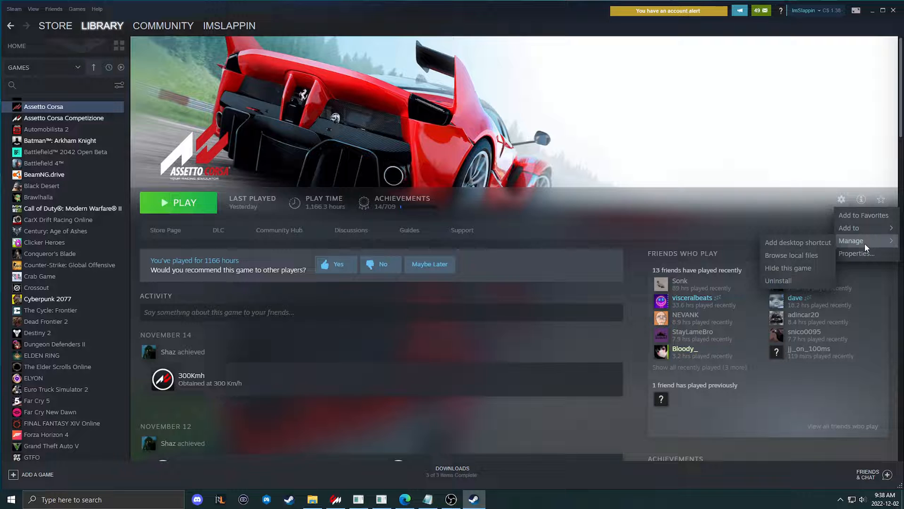
mouse_move(792, 255)
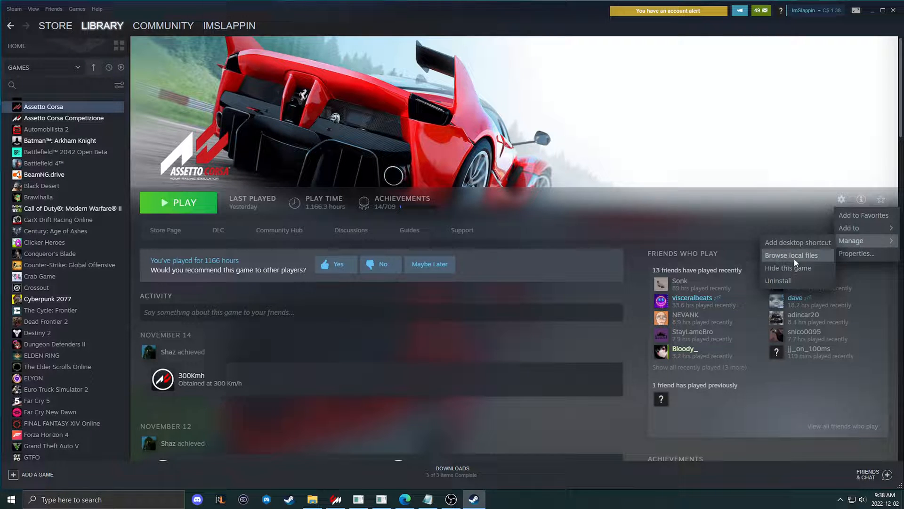
left_click(791, 254)
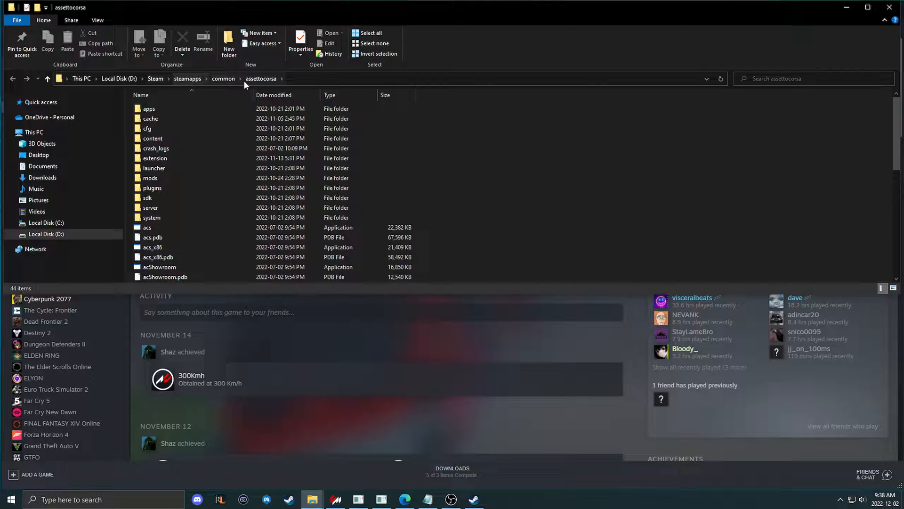
Go up to steamapps\common, view assettocorsa's options, then search '%ap' to reach Roaming.
left_click(149, 108)
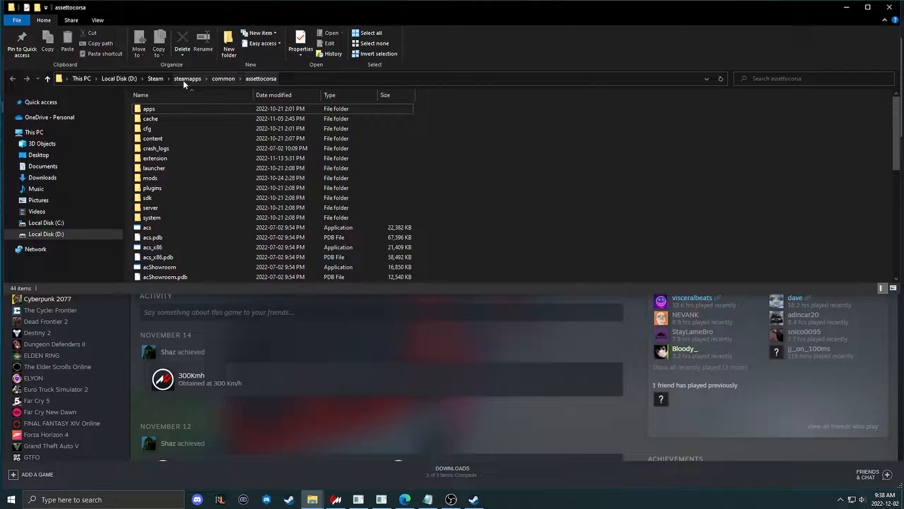
left_click(188, 78)
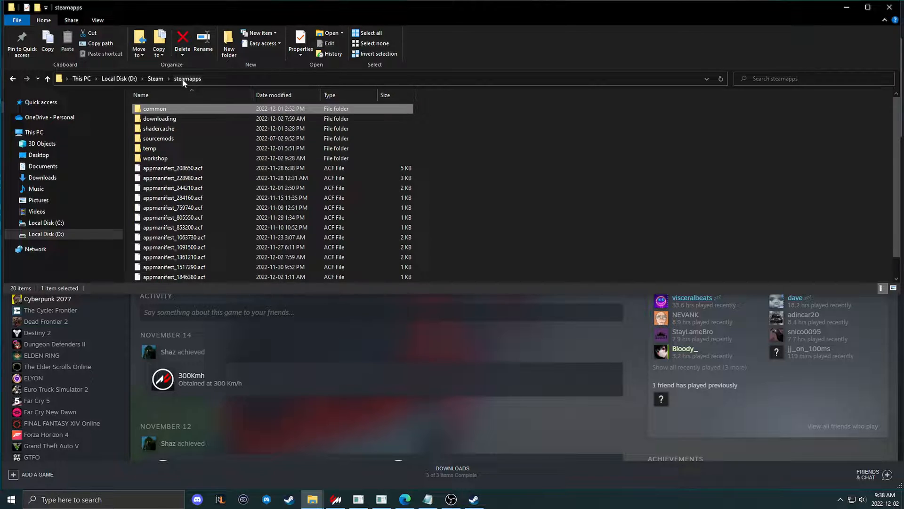
double_click(154, 108)
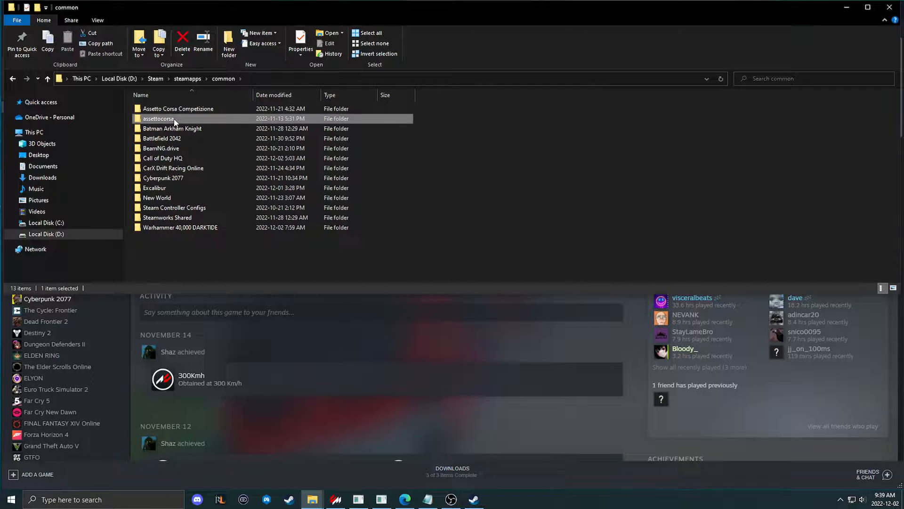
right_click(159, 118)
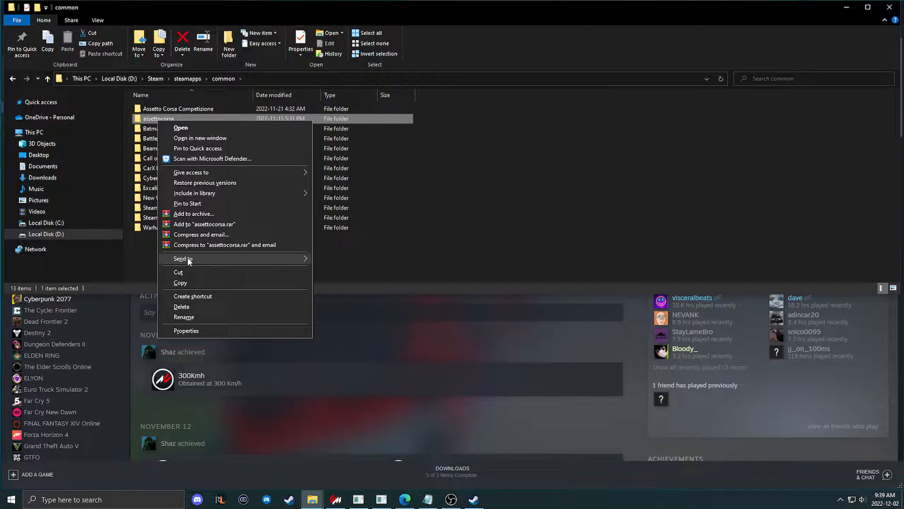
left_click(356, 130)
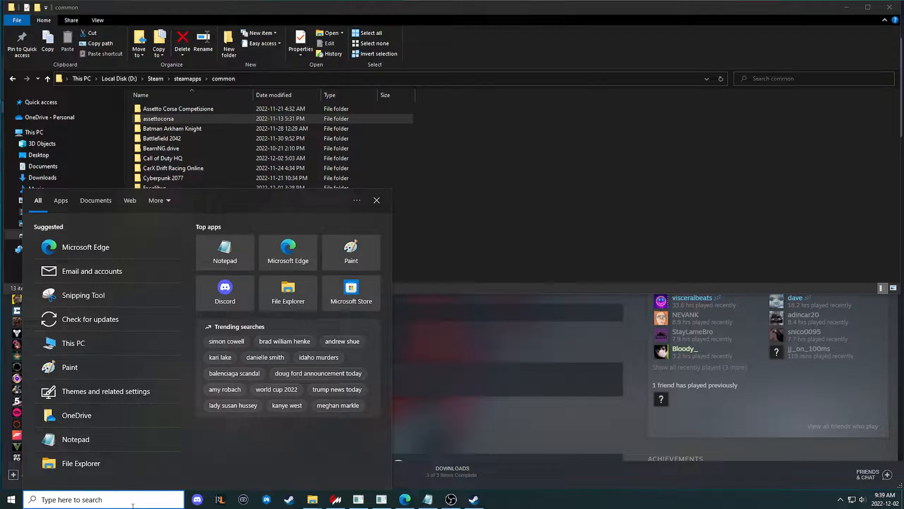
type("%ap")
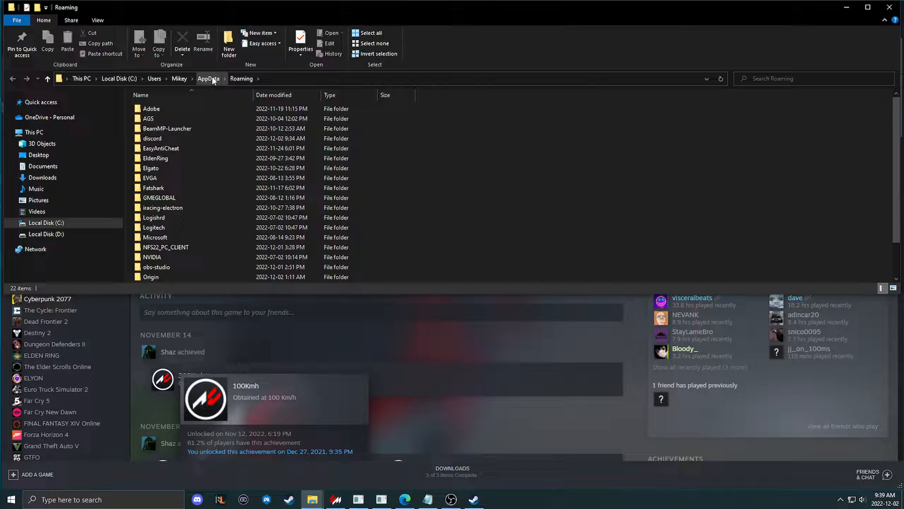
Climb the breadcrumbs to Users and reopen the user's home folder listing AppData.
left_click(179, 79)
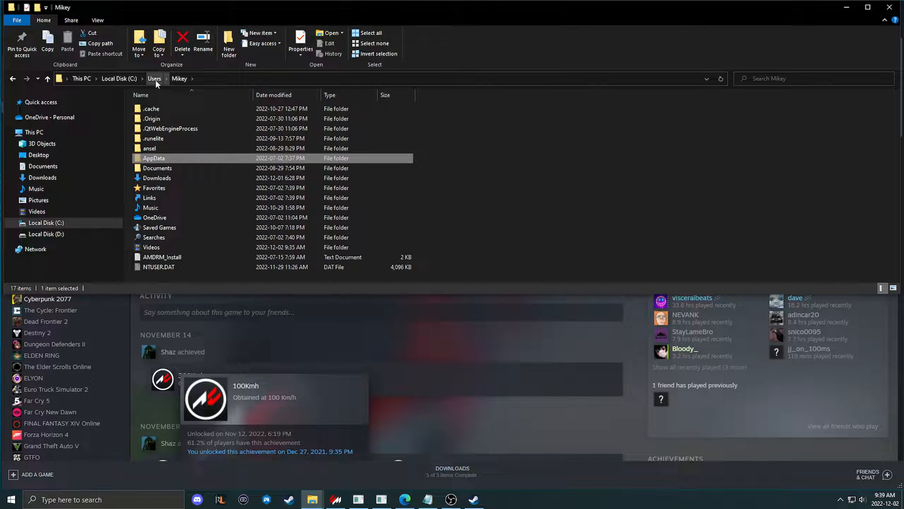
left_click(154, 78)
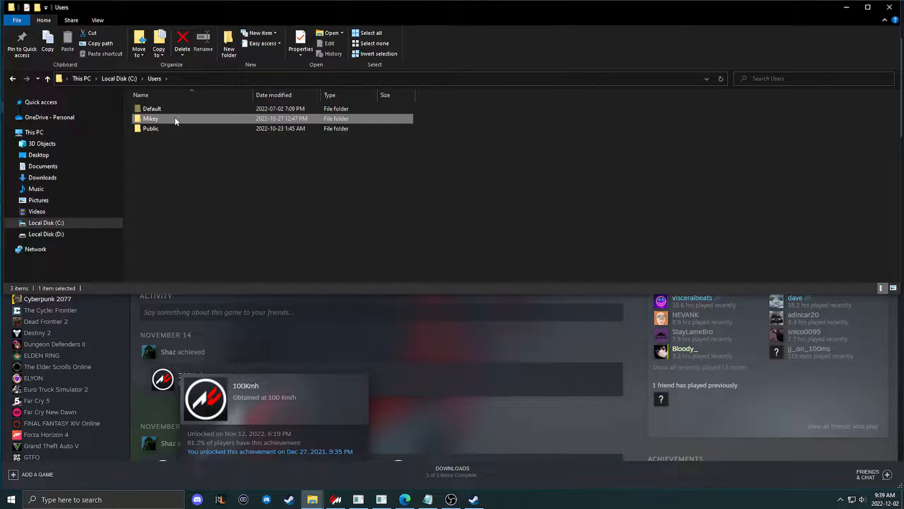
double_click(150, 118)
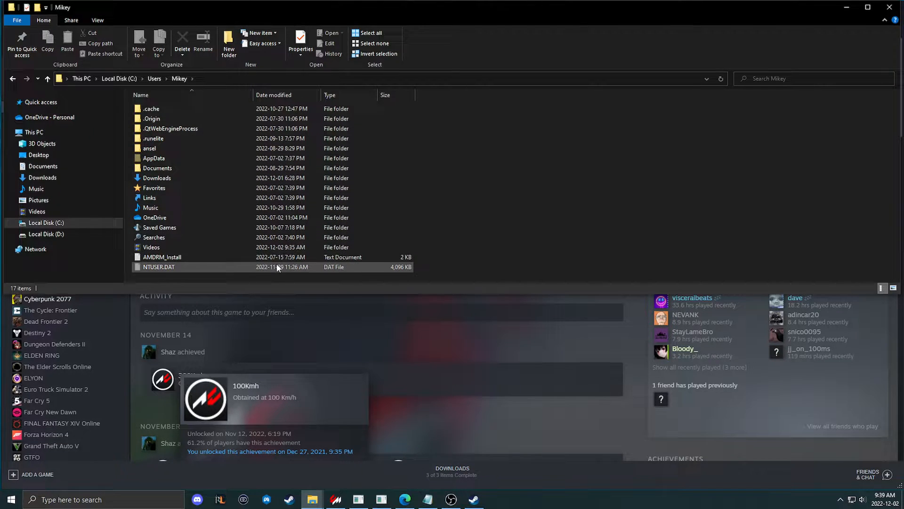
left_click(157, 167)
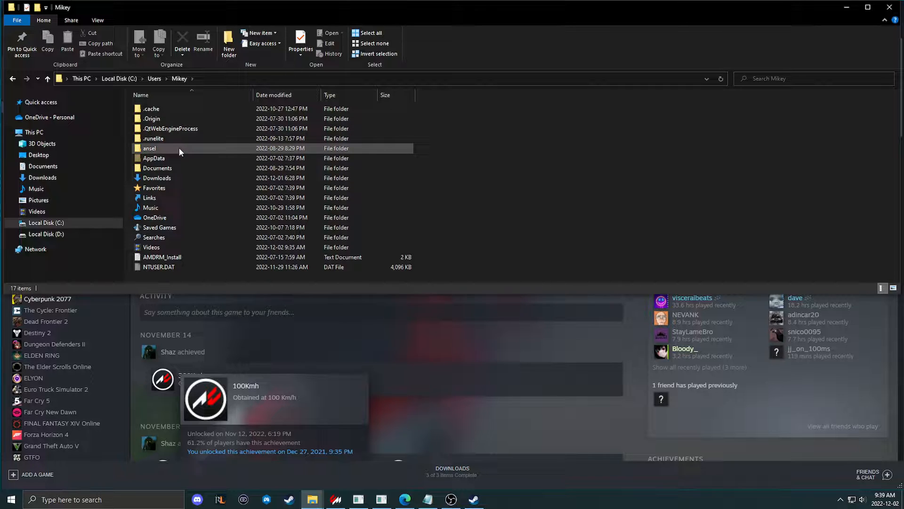
mouse_move(195, 148)
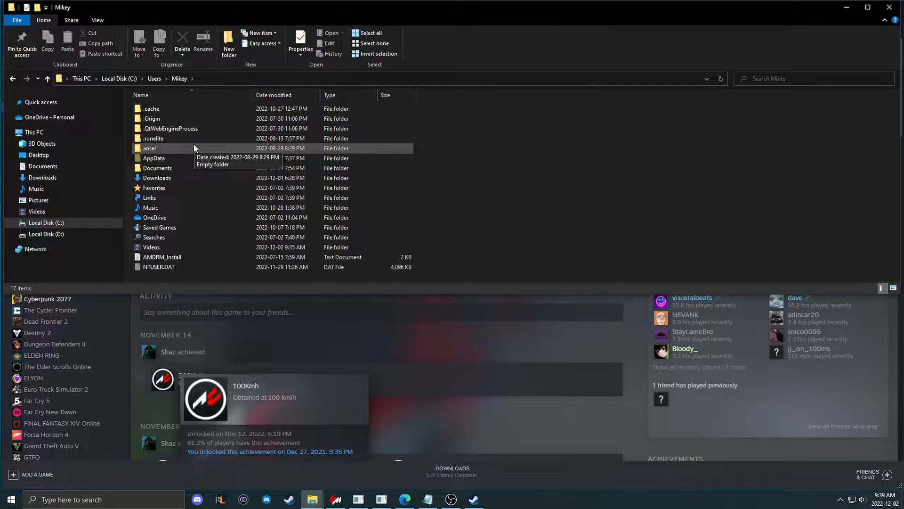
mouse_move(212, 128)
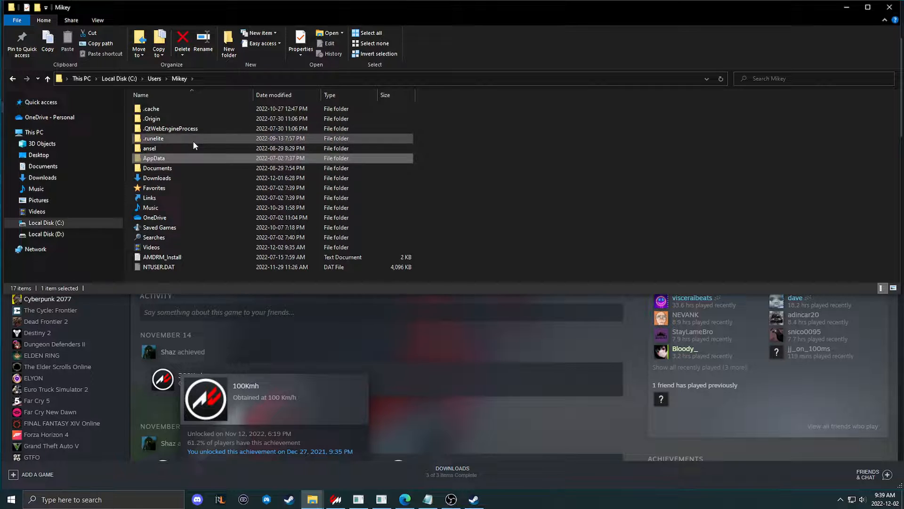
mouse_move(182, 180)
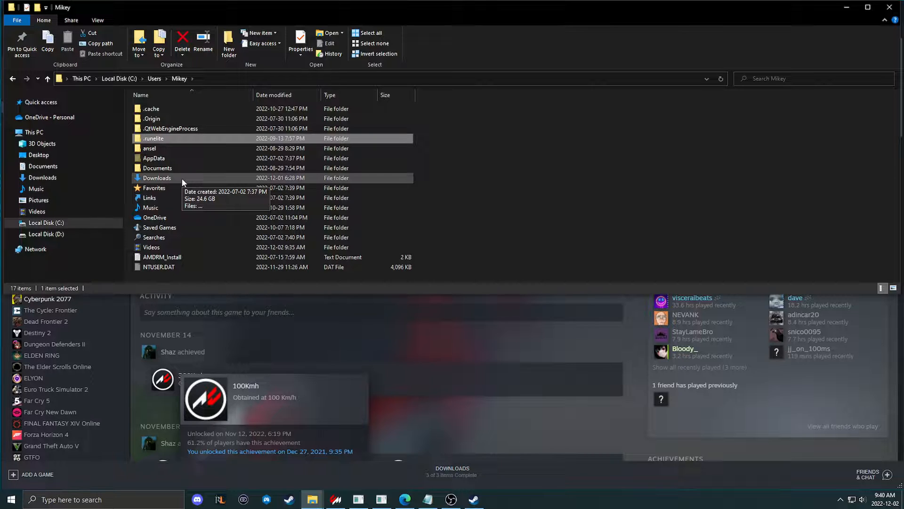
mouse_move(196, 185)
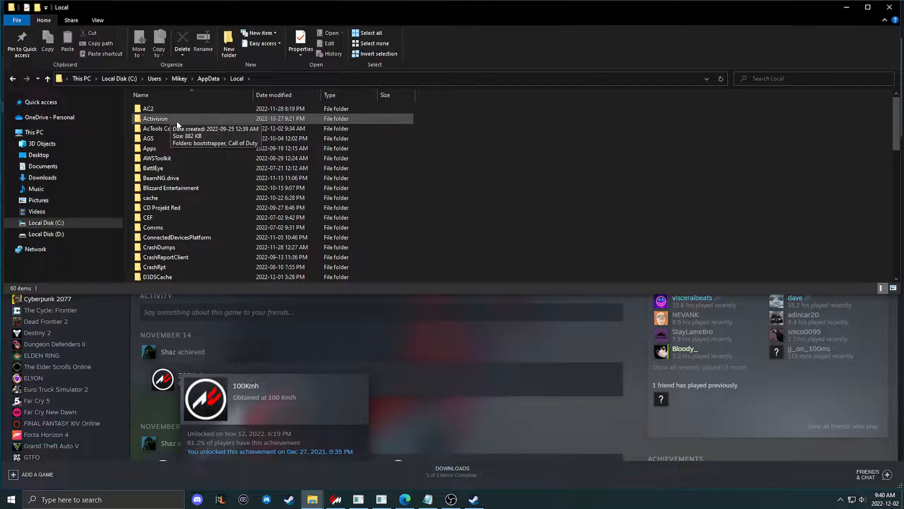
Select the AcTools Content Manager folder in AppData\Local and open its context menu.
left_click(176, 128)
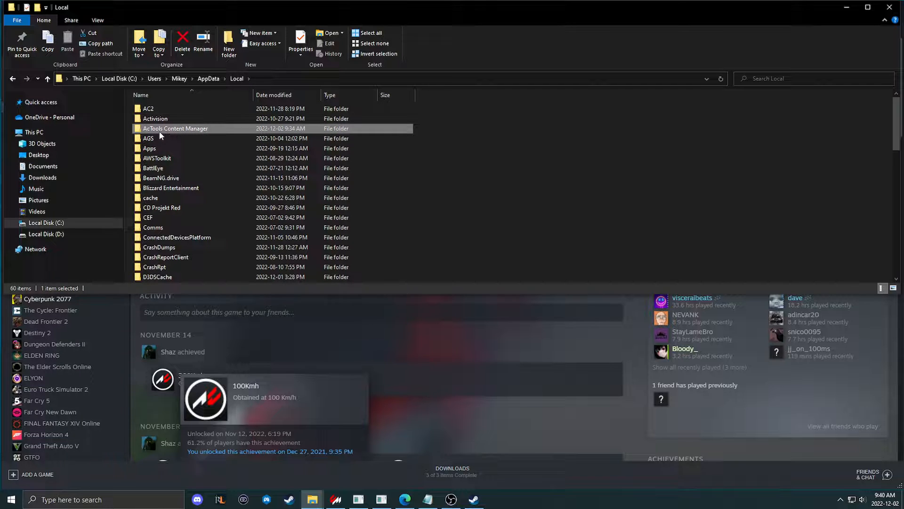
mouse_move(170, 132)
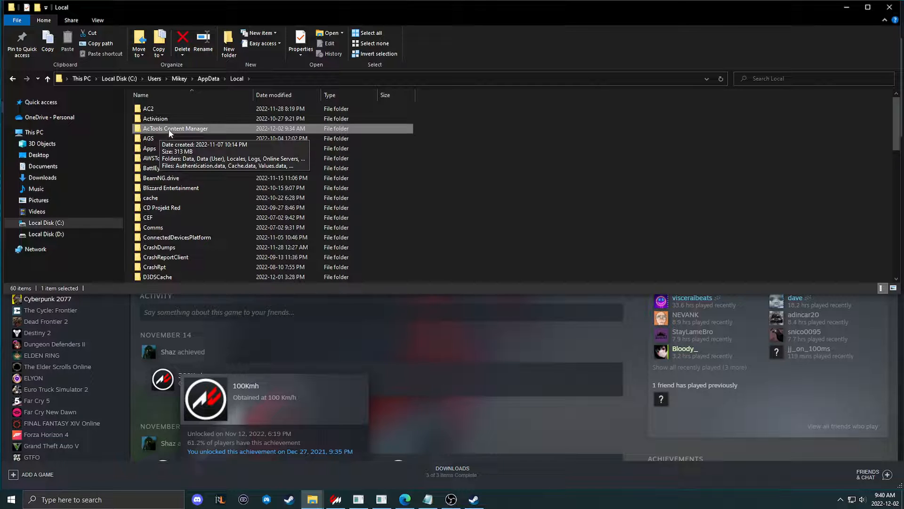
right_click(175, 128)
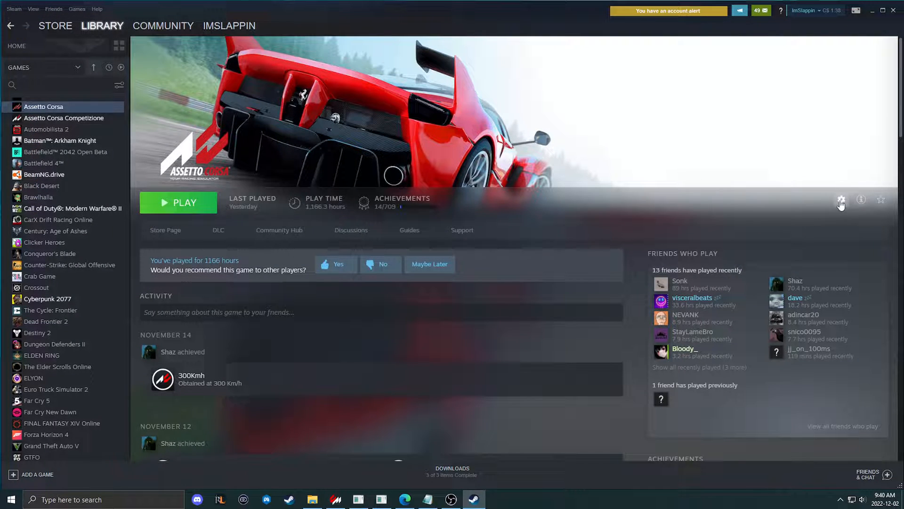
left_click(840, 200)
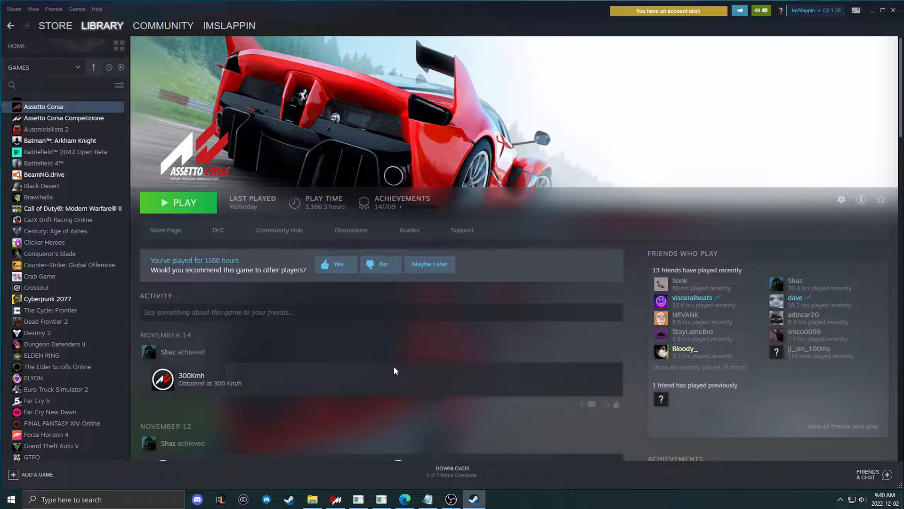
left_click(426, 500)
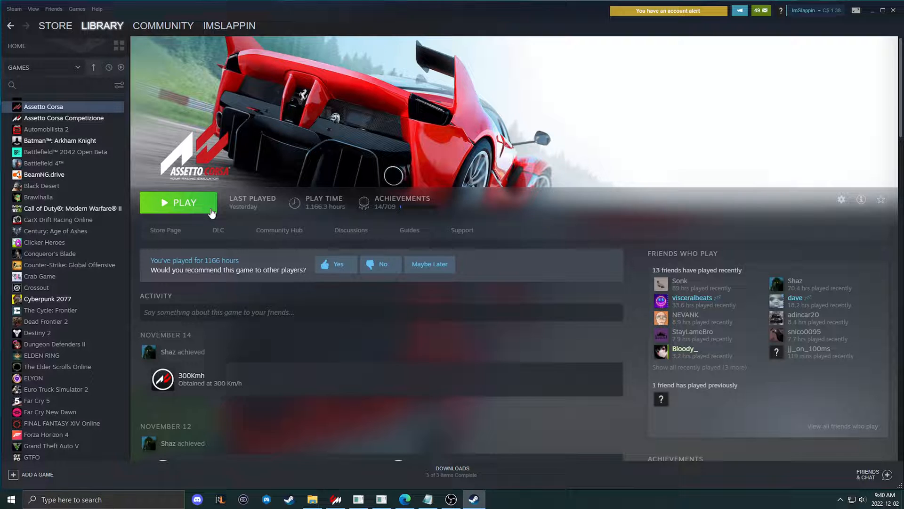
mouse_move(218, 211)
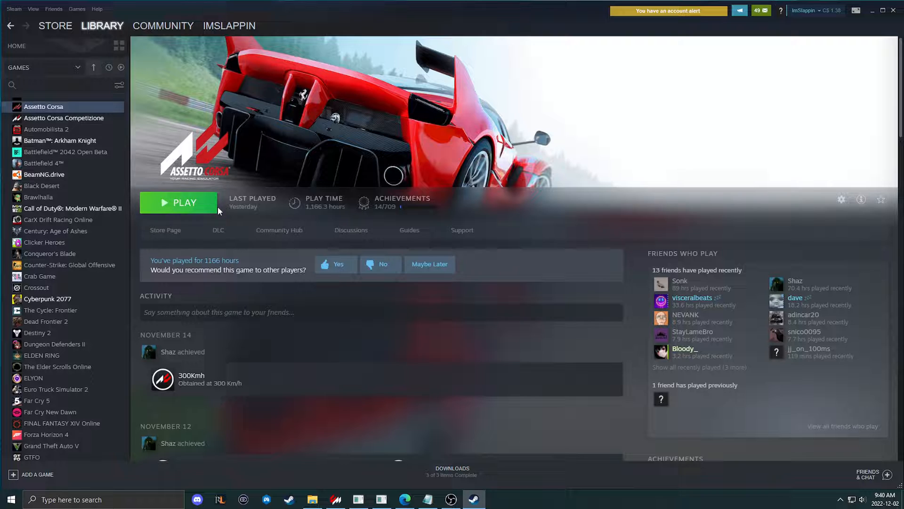
mouse_move(203, 226)
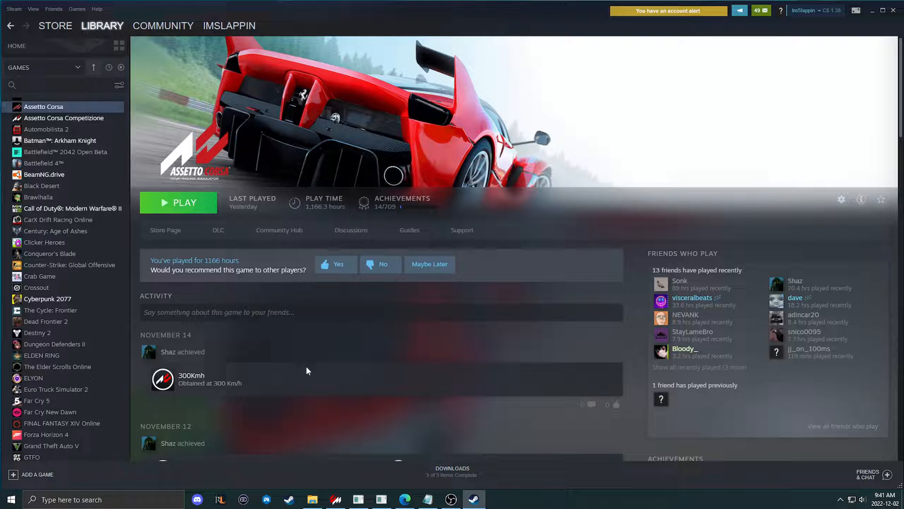
mouse_move(365, 331)
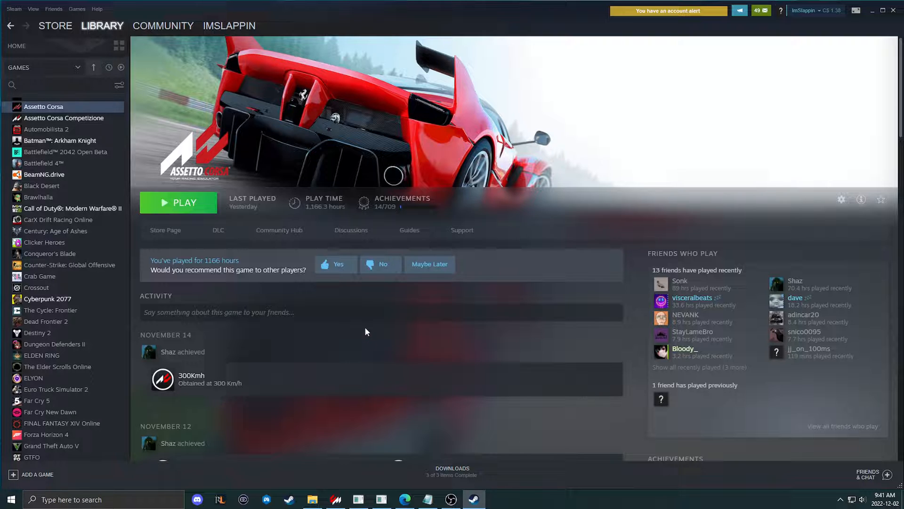
mouse_move(373, 328)
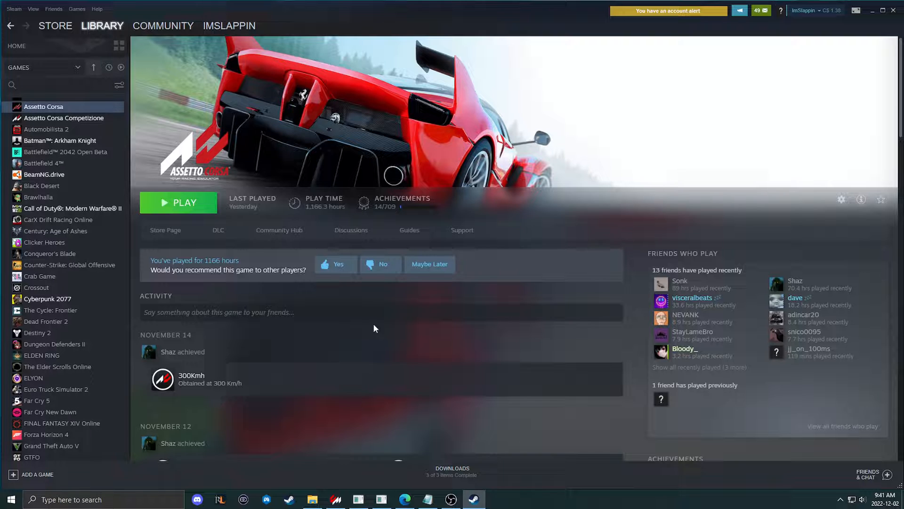
mouse_move(340, 352)
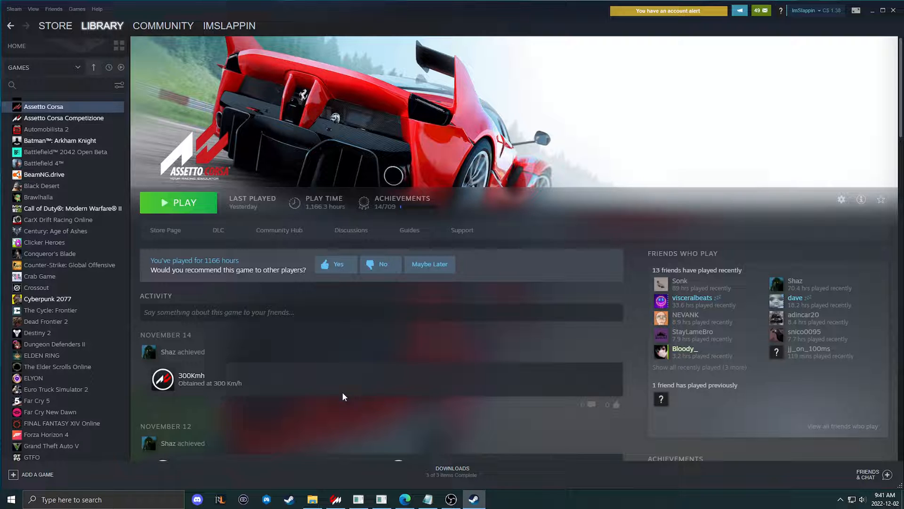
mouse_move(368, 398)
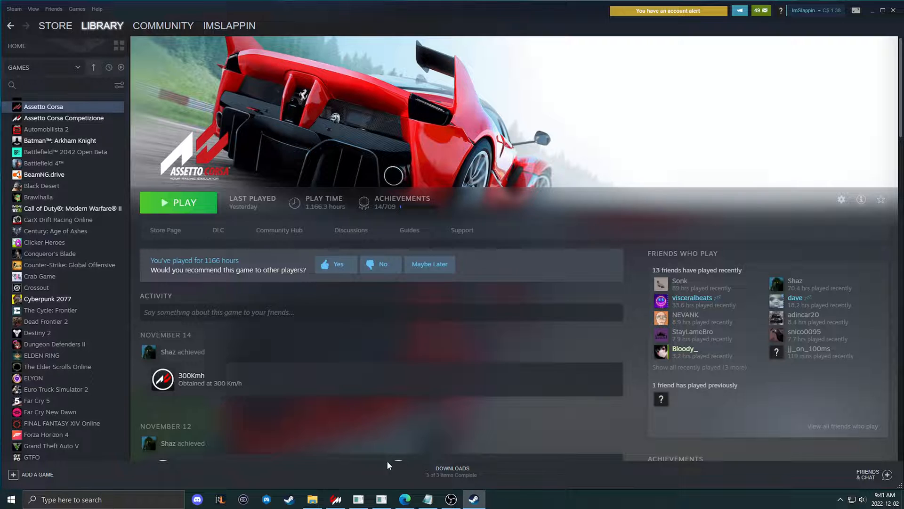
left_click(427, 499)
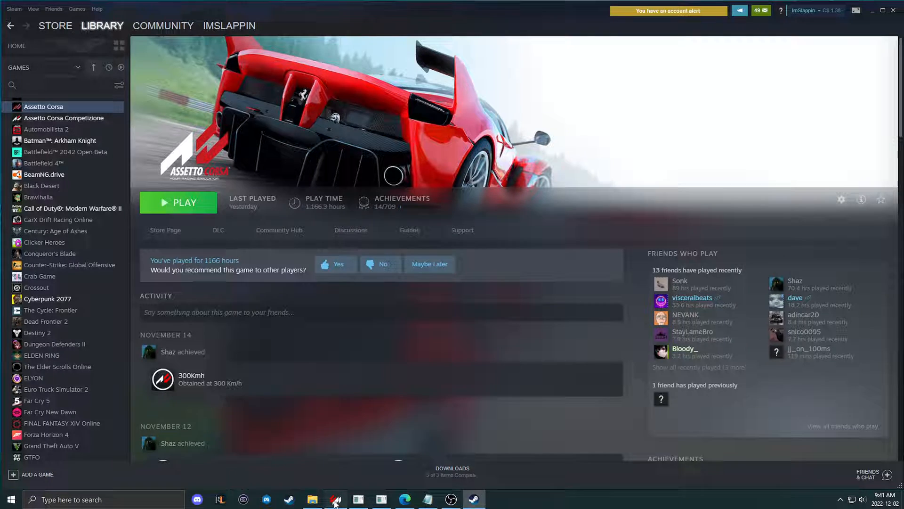
Verify the Assetto Corsa folder and Steam profile under General, then view Drive settings.
left_click(335, 498)
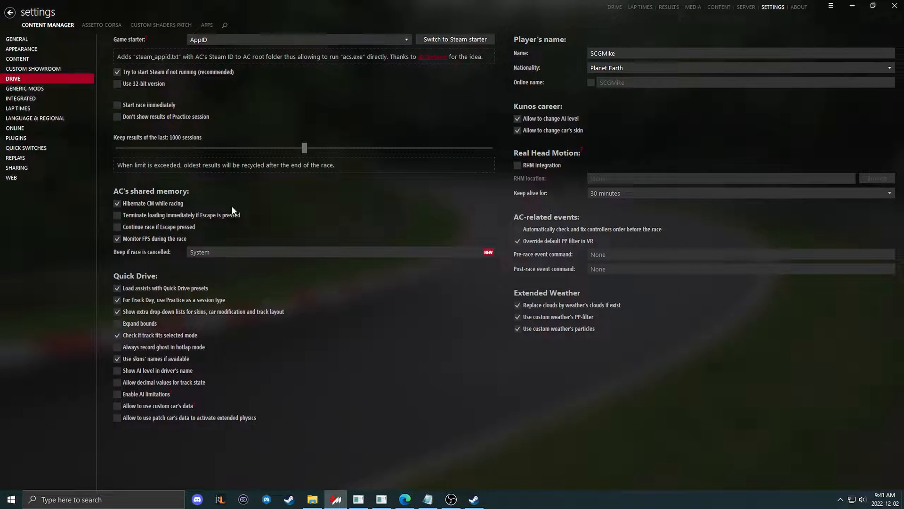
left_click(17, 39)
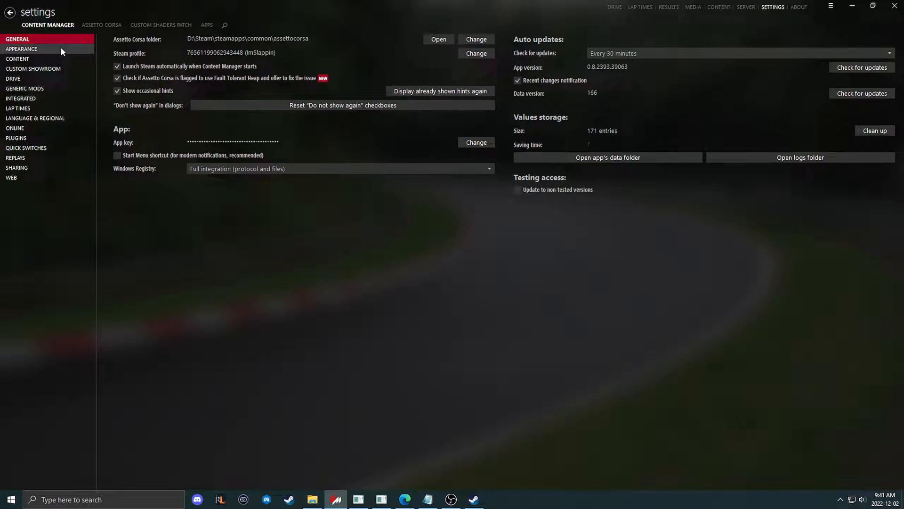
mouse_move(53, 109)
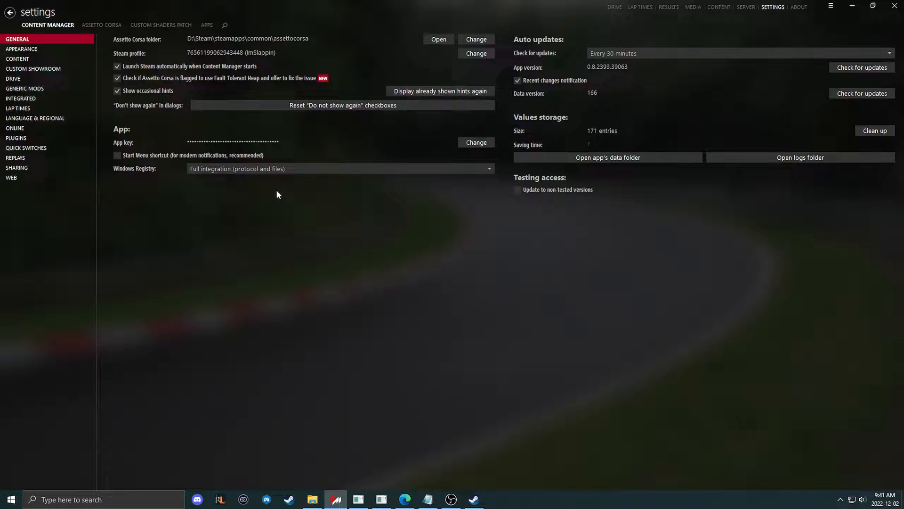
mouse_move(337, 49)
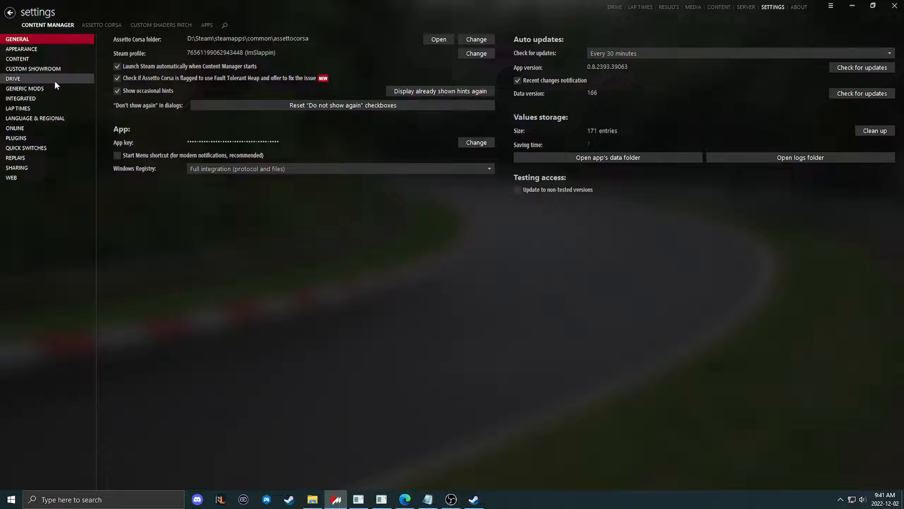
left_click(13, 78)
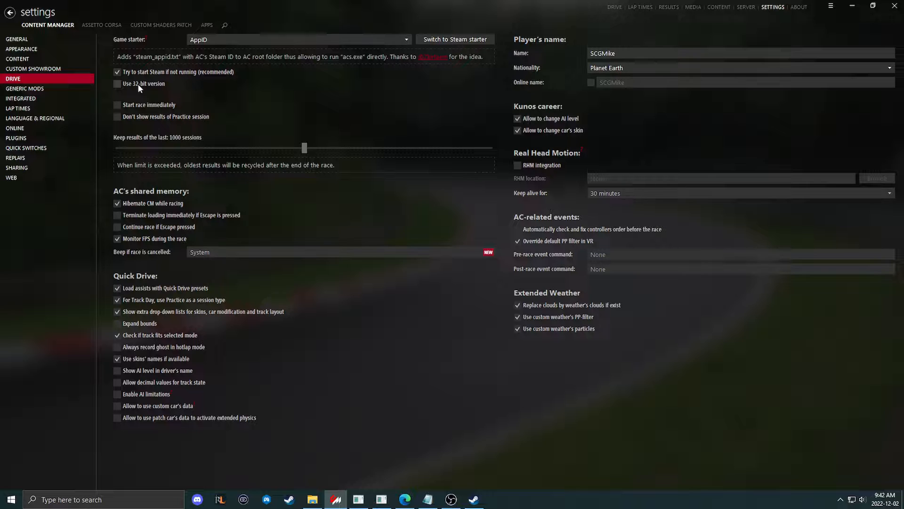
Tick and then untick the 'Use 32-bit version' option in Drive settings.
left_click(117, 84)
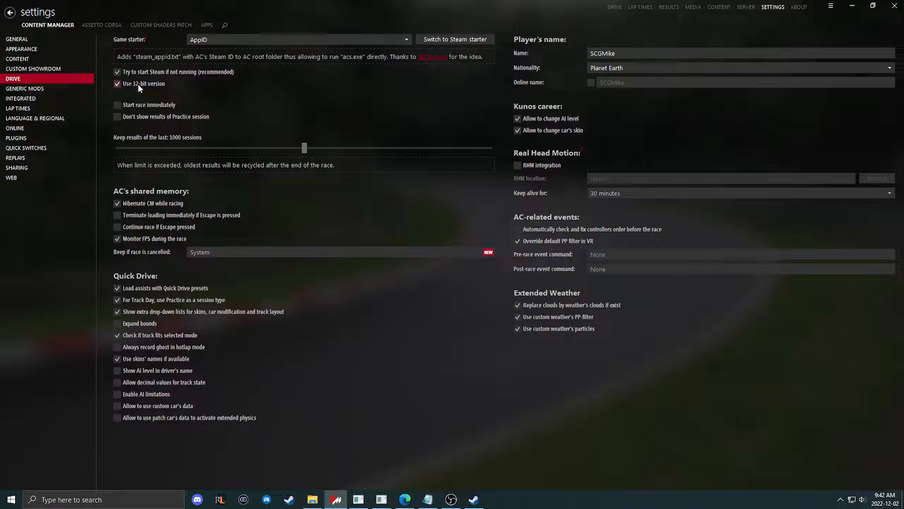
left_click(16, 128)
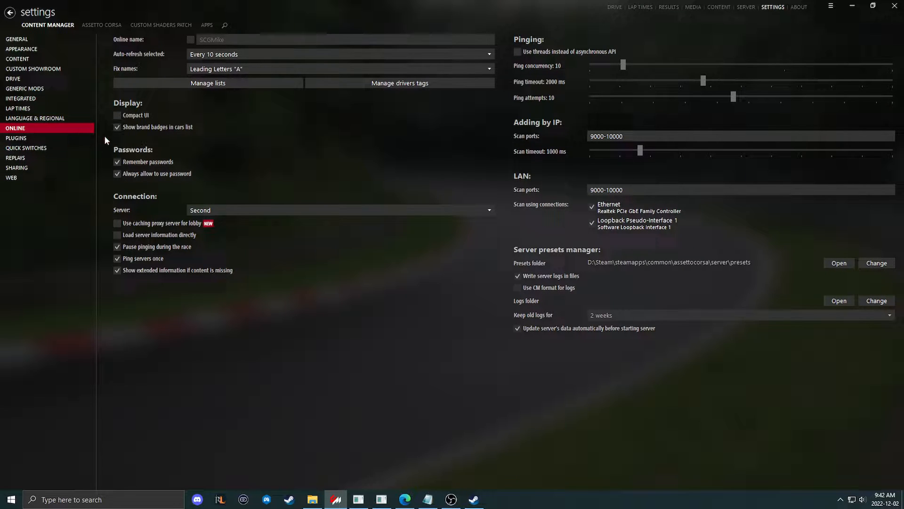
Enable a separate Online name, then bring Steam's Assetto Corsa page forward.
left_click(190, 39)
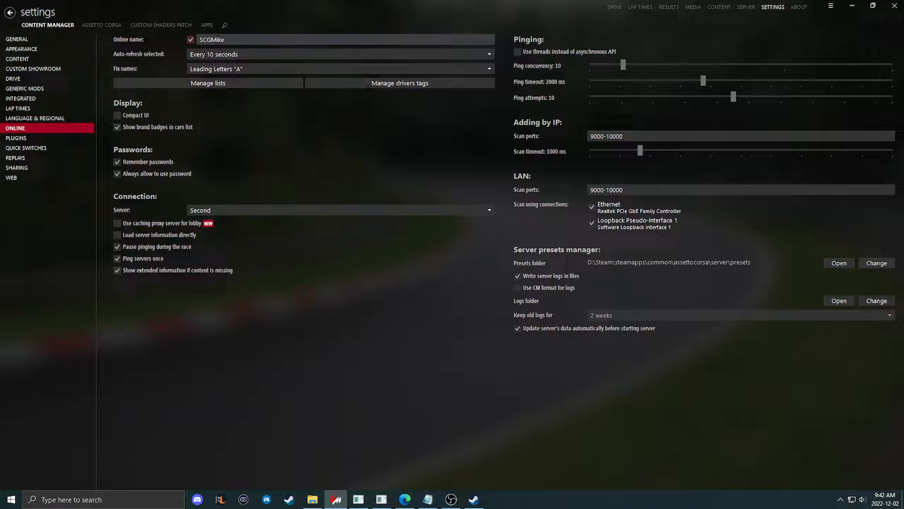
left_click(340, 39)
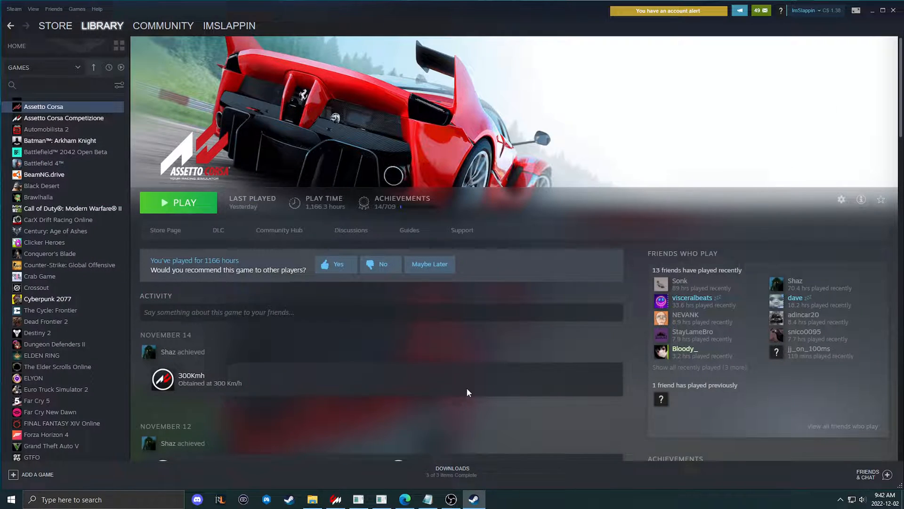
Bring the Notepad clean-install guide to the front to read the troubleshooting steps.
left_click(426, 499)
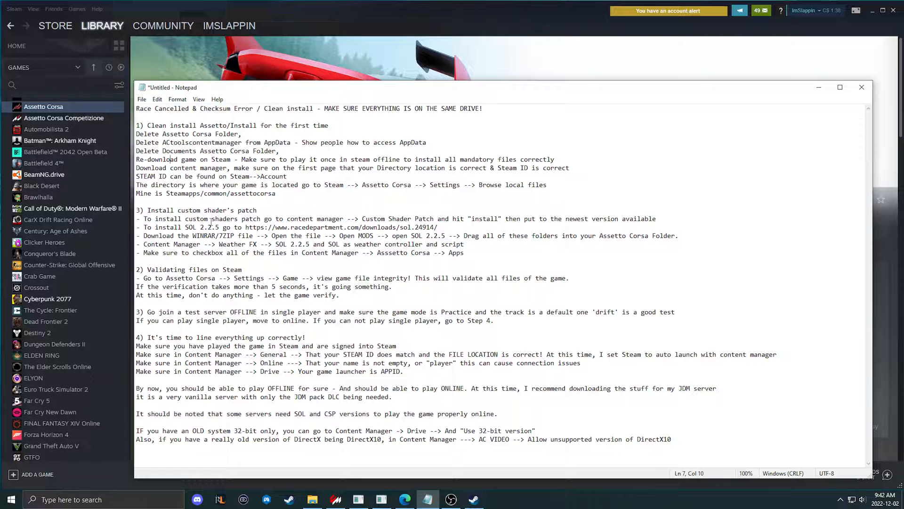
mouse_move(230, 206)
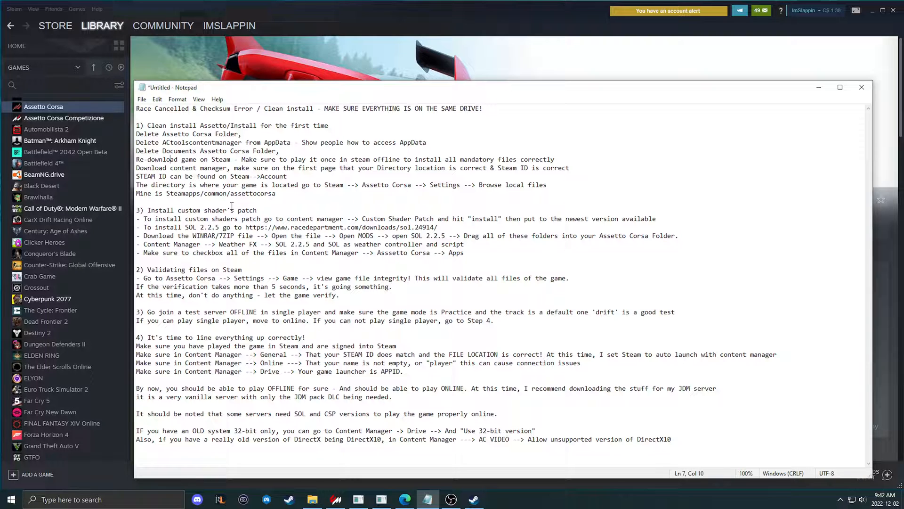
mouse_move(776, 59)
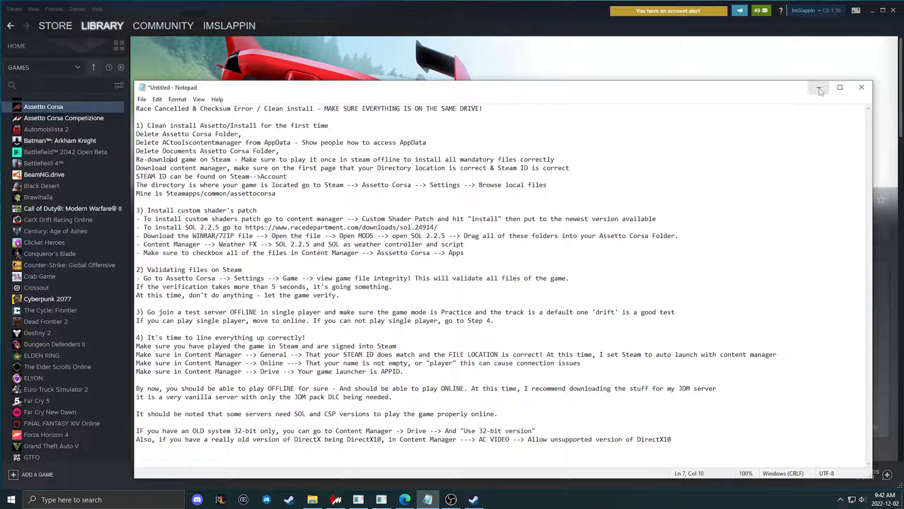
mouse_move(819, 91)
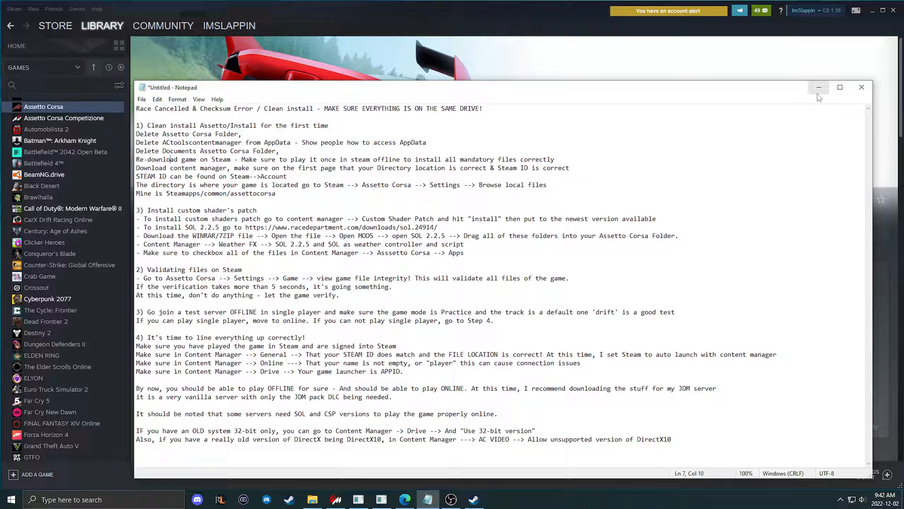
mouse_move(815, 105)
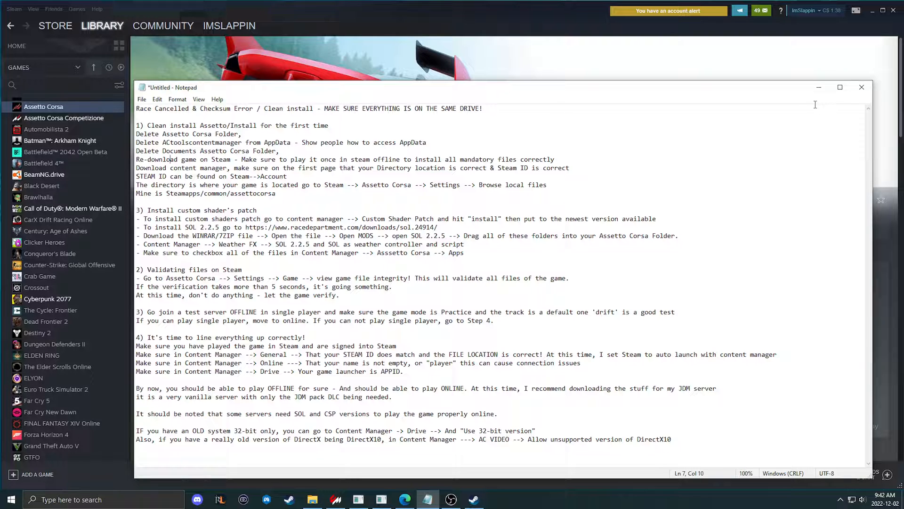
mouse_move(205, 228)
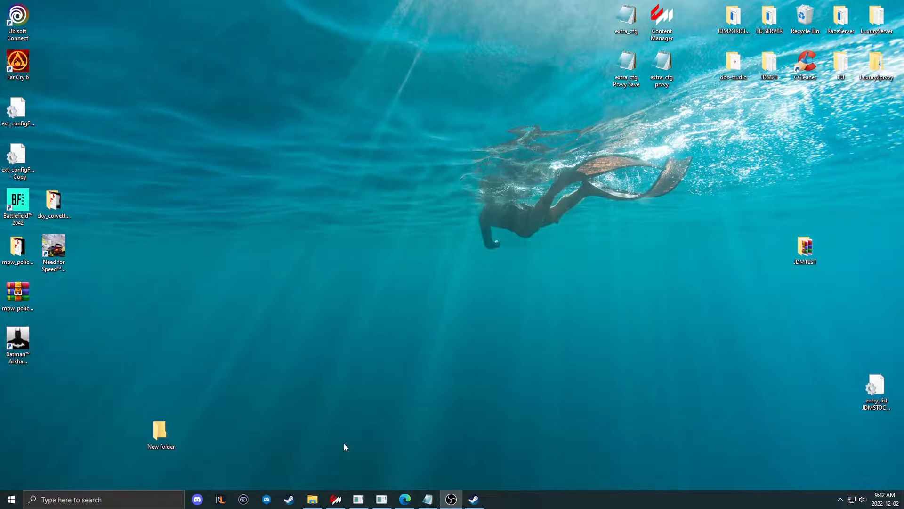
Show the Custom Shaders Patch About & Updates page with 0.1.80-preview1 active.
left_click(335, 499)
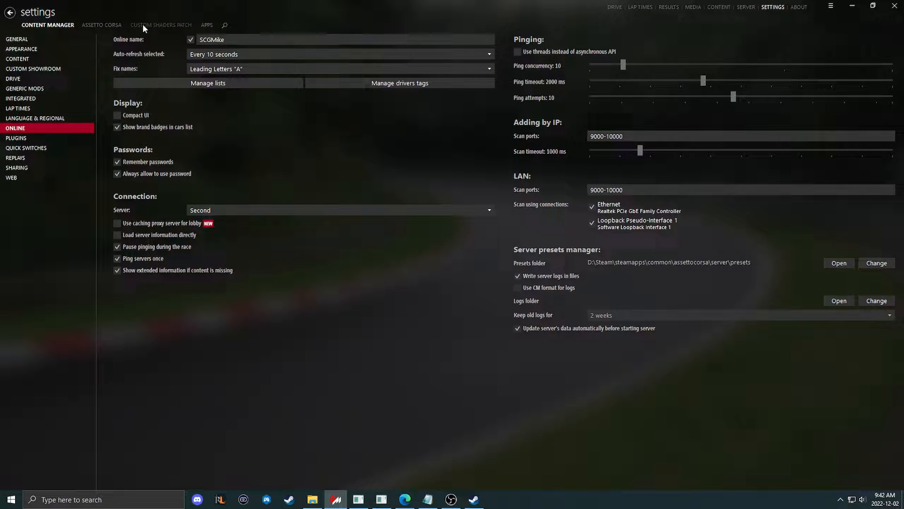
left_click(161, 25)
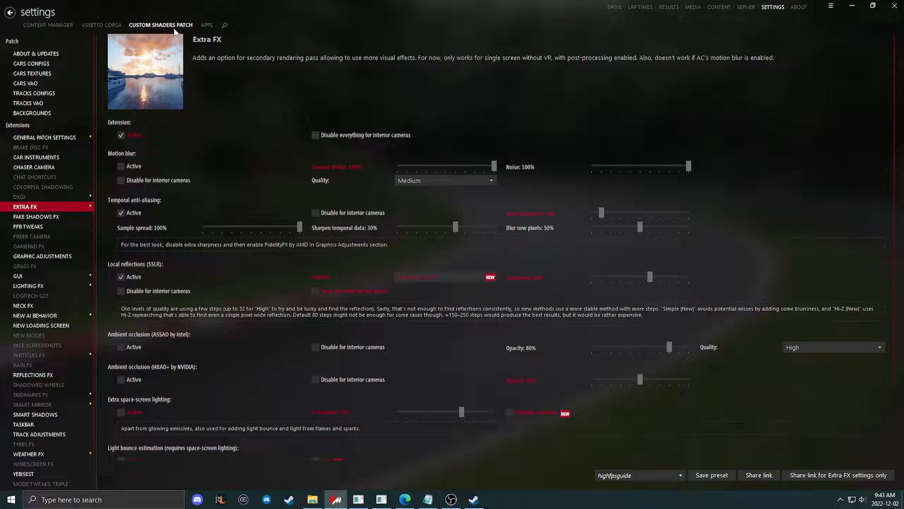
mouse_move(401, 207)
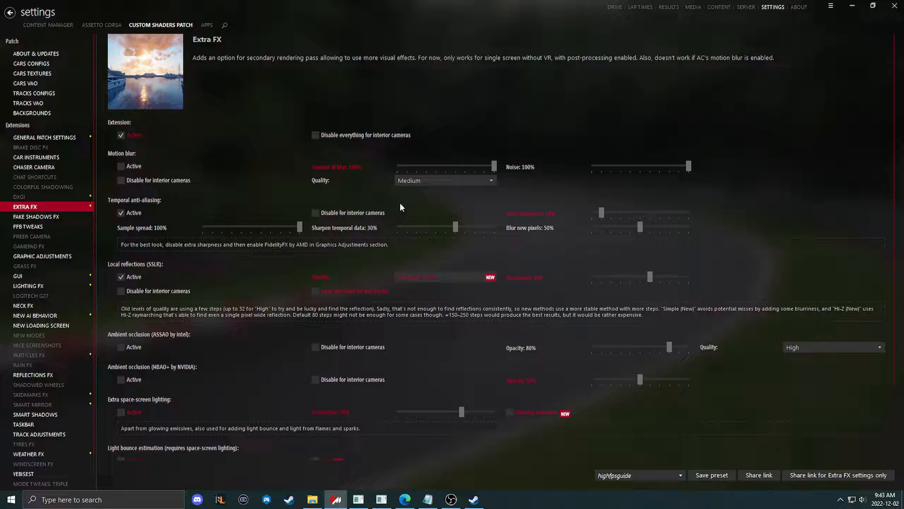
mouse_move(31, 63)
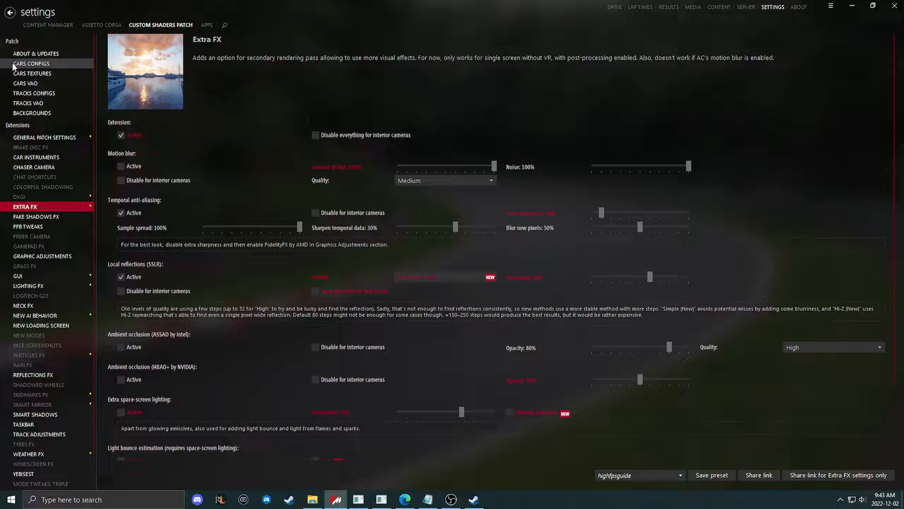
left_click(35, 54)
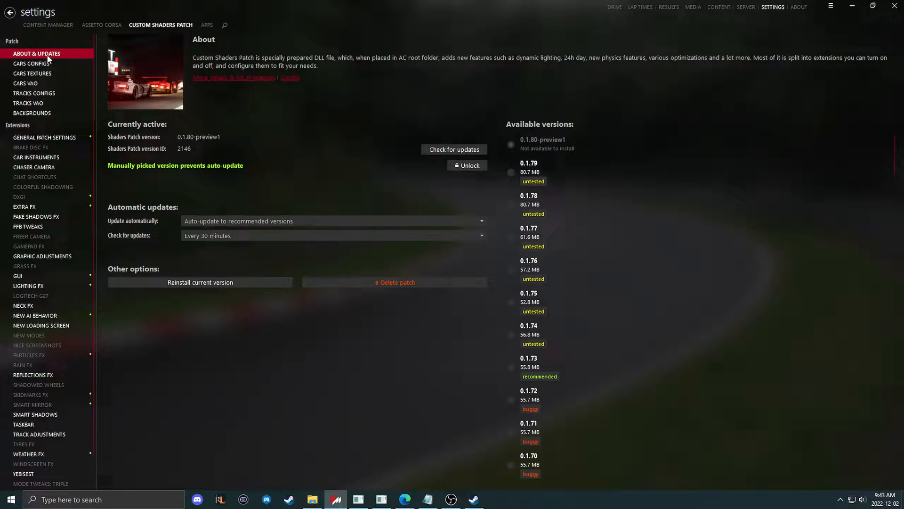
mouse_move(306, 175)
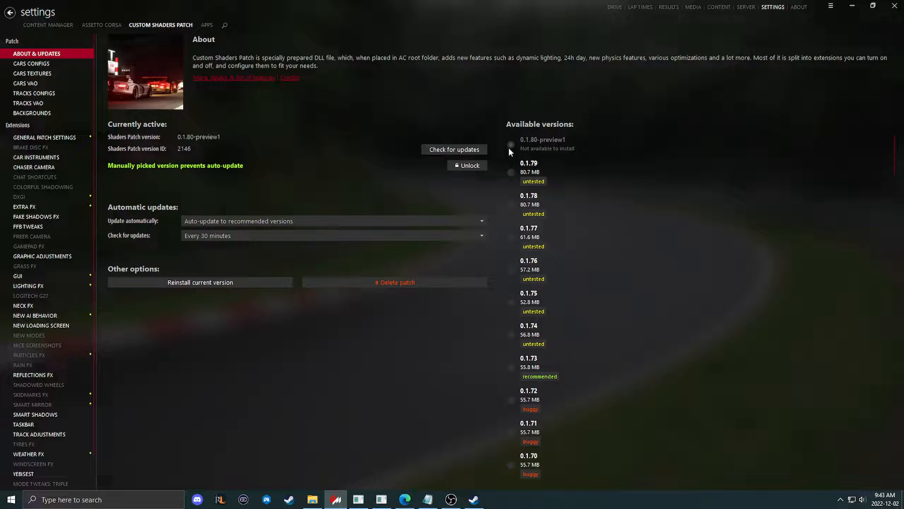
mouse_move(830, 6)
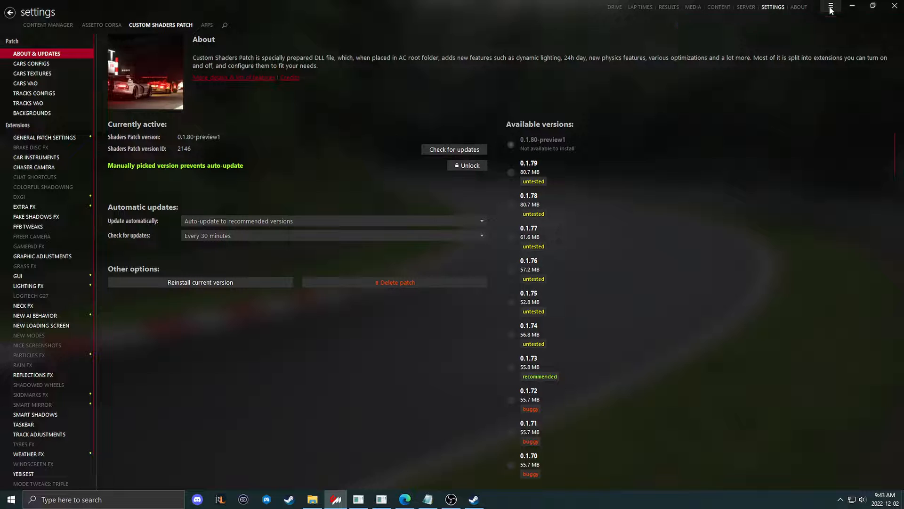
left_click(830, 7)
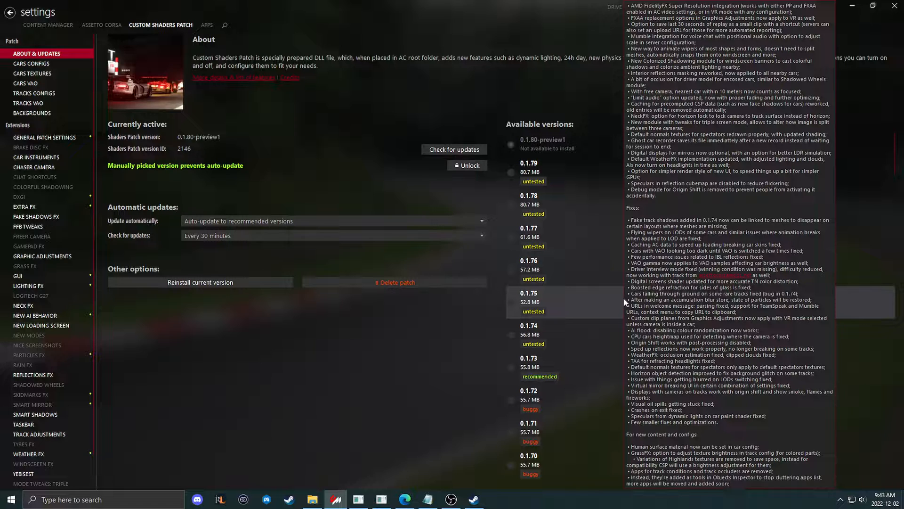
mouse_move(516, 298)
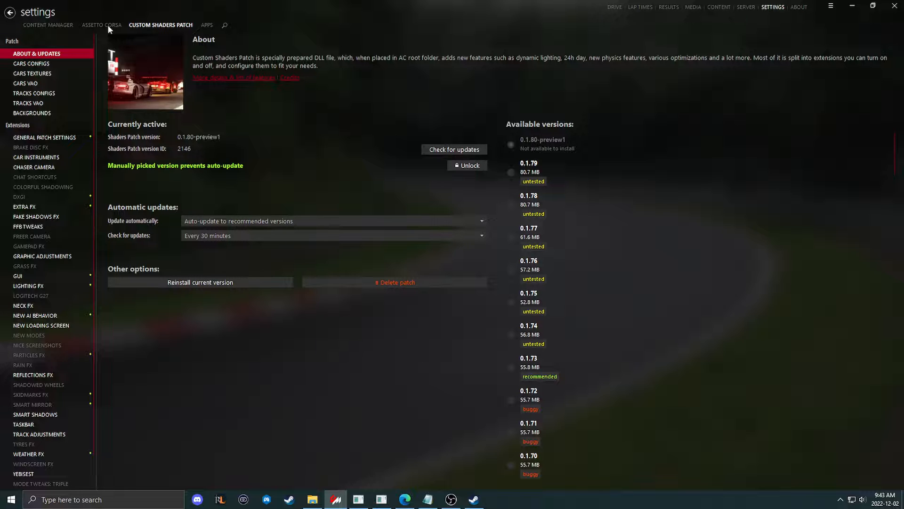
Check the Sol apps in Assetto Corsa's activated apps, maximize the notes, and return to Content Manager.
left_click(101, 25)
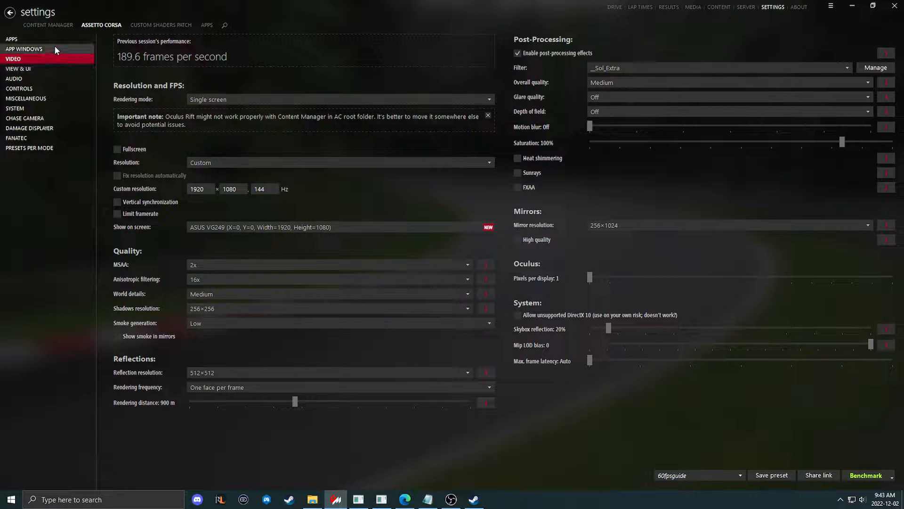
left_click(12, 38)
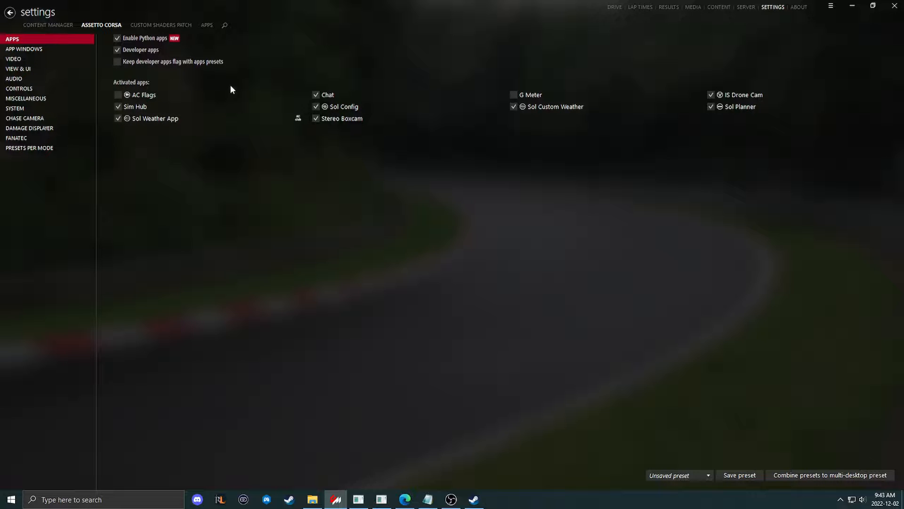
mouse_move(390, 113)
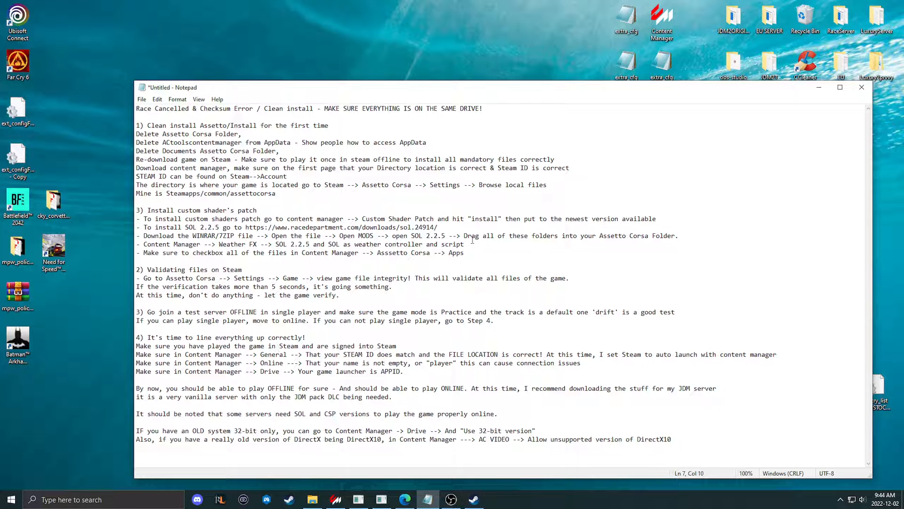
left_click(840, 87)
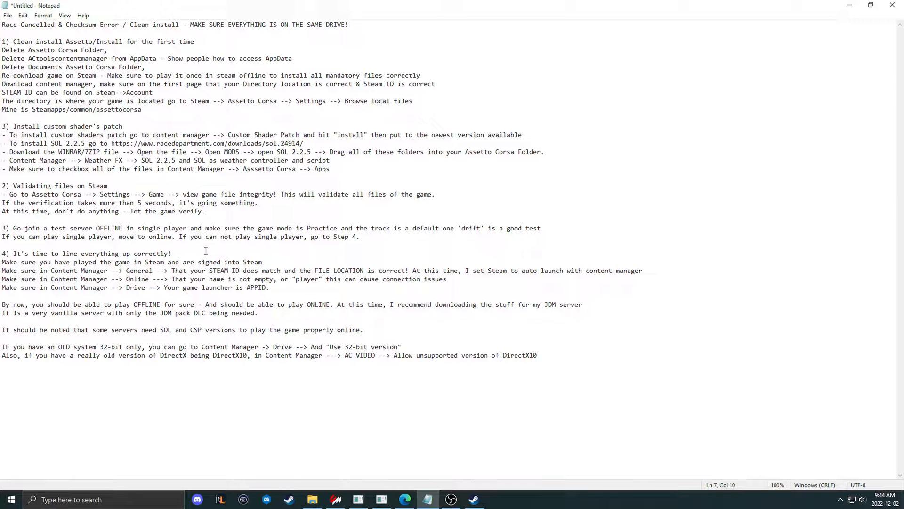
left_click(335, 499)
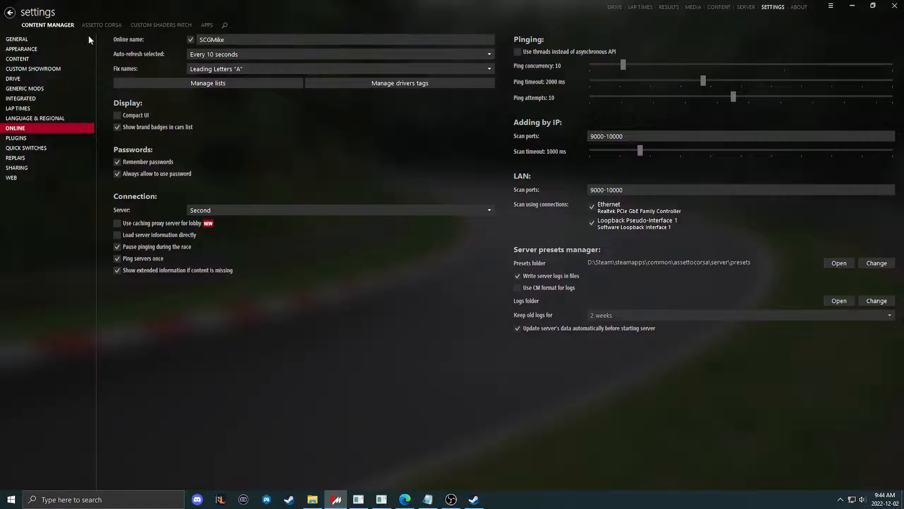
Pick Barcelona - GP as the Quick Drive track for the Porsche Cayman GT4 Clubsport practice.
left_click(615, 6)
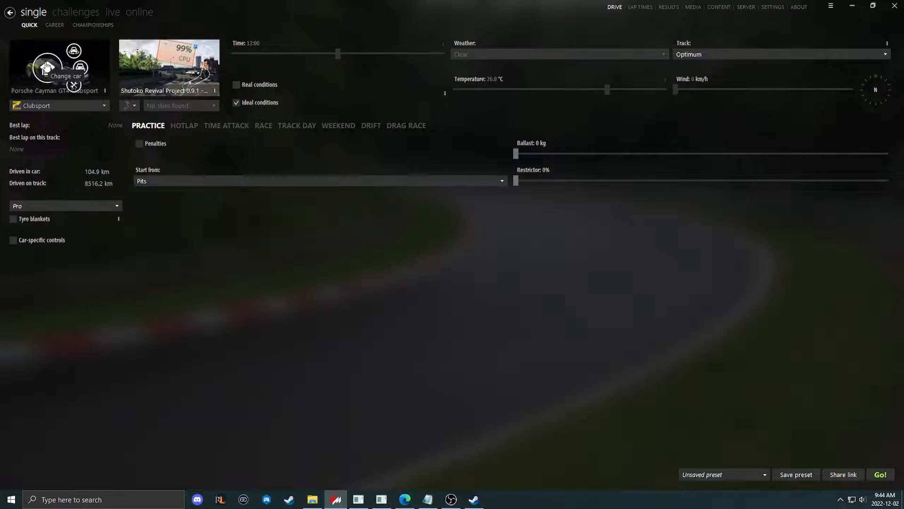
left_click(778, 54)
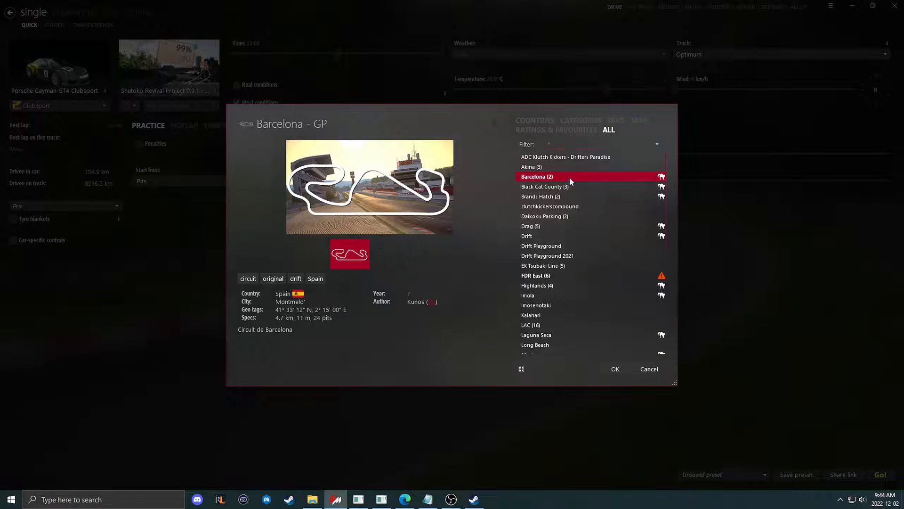
left_click(615, 368)
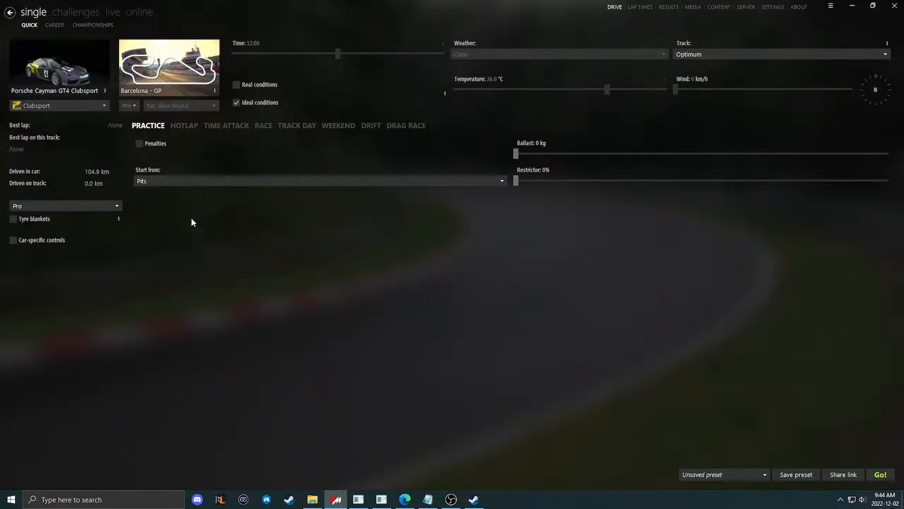
left_click(59, 63)
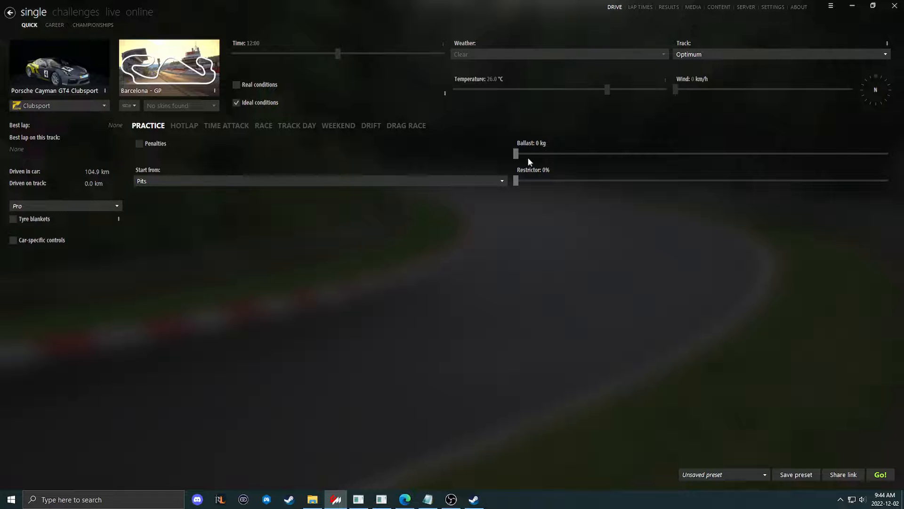
mouse_move(857, 31)
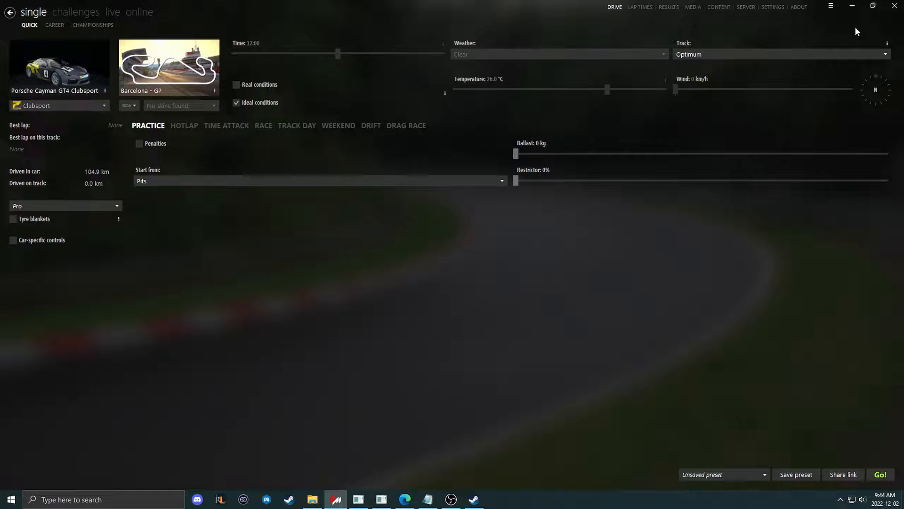
mouse_move(485, 398)
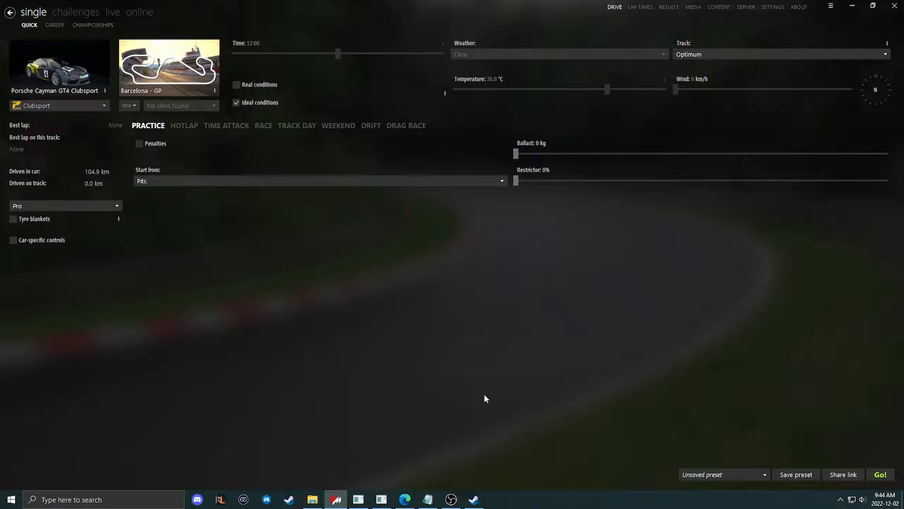
mouse_move(468, 415)
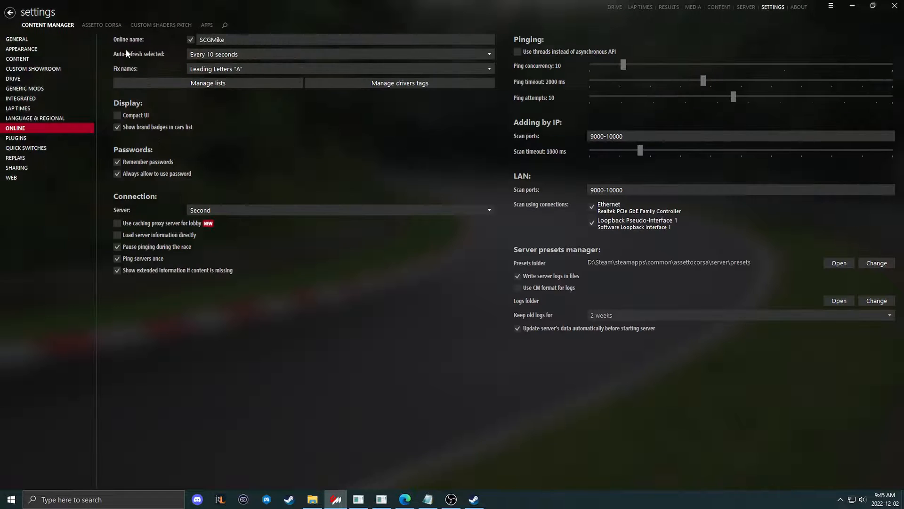
Toggle 'Allow unsupported DirectX 10' on and back off in Assetto Corsa video settings, then reveal the notes.
left_click(101, 25)
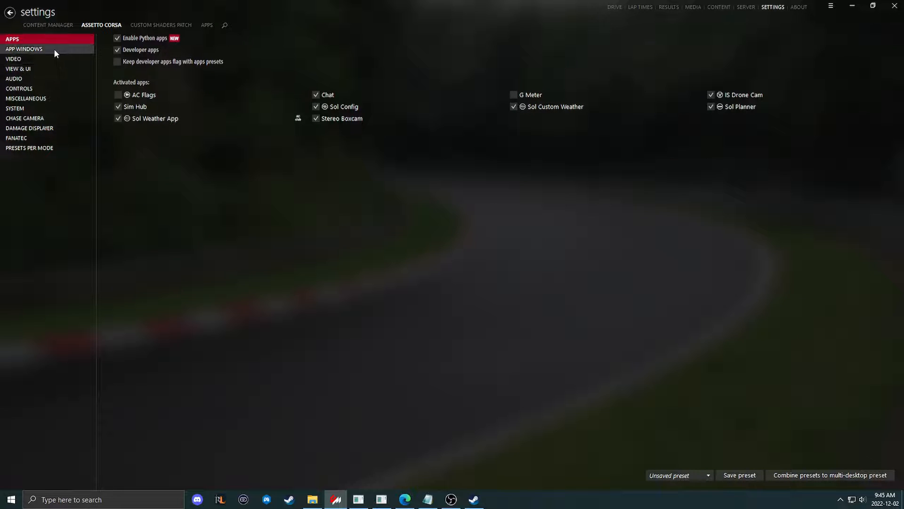
left_click(13, 59)
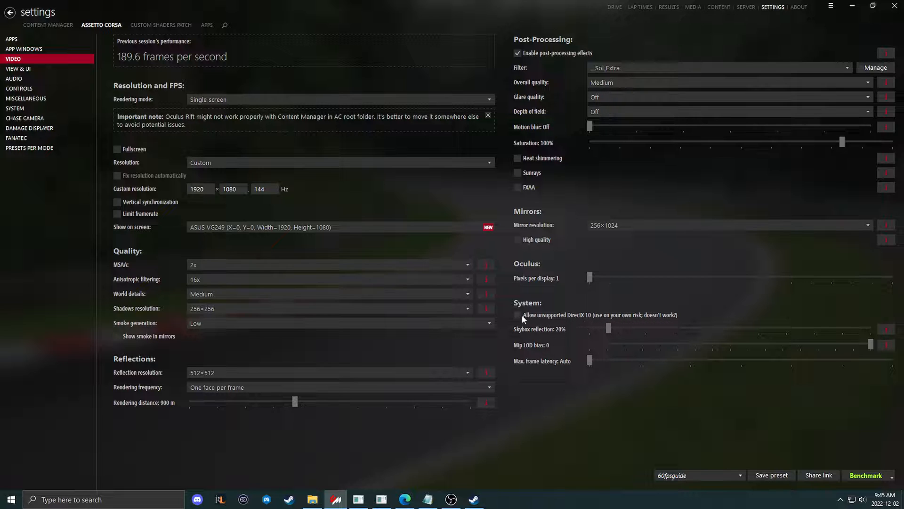
left_click(517, 315)
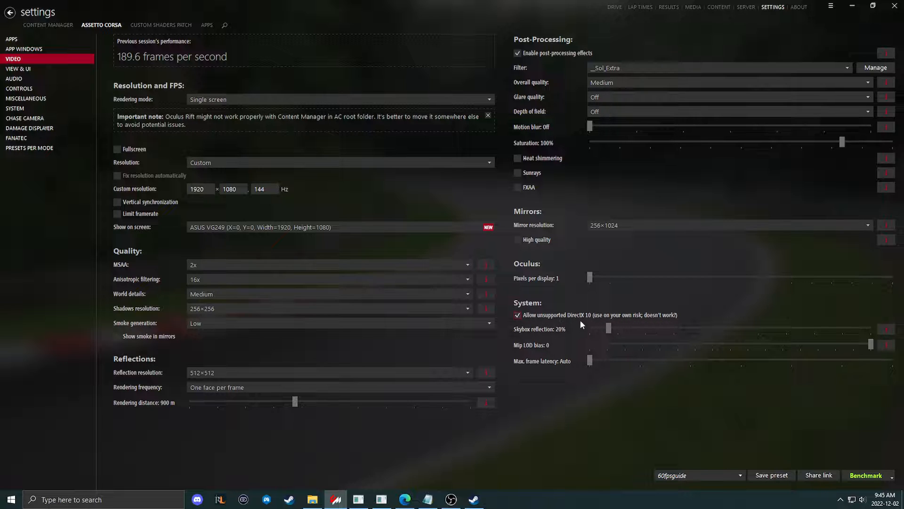
left_click(517, 315)
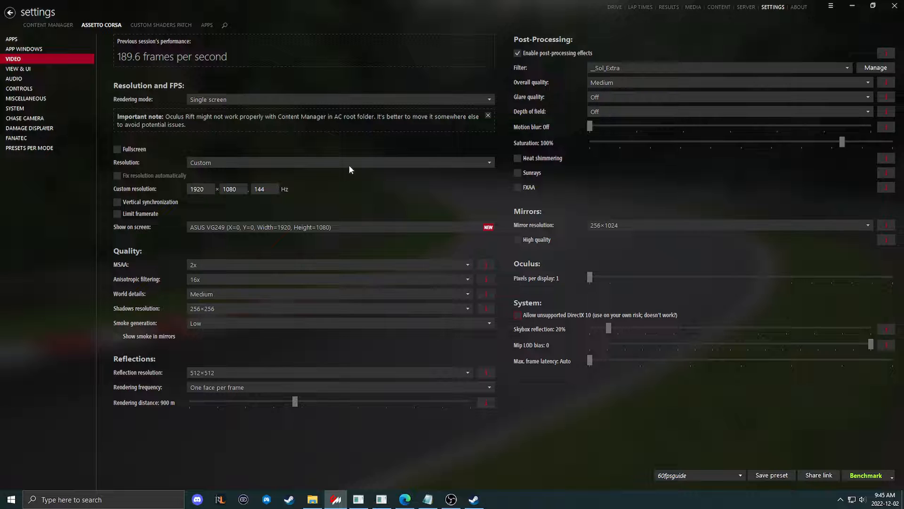
mouse_move(860, 18)
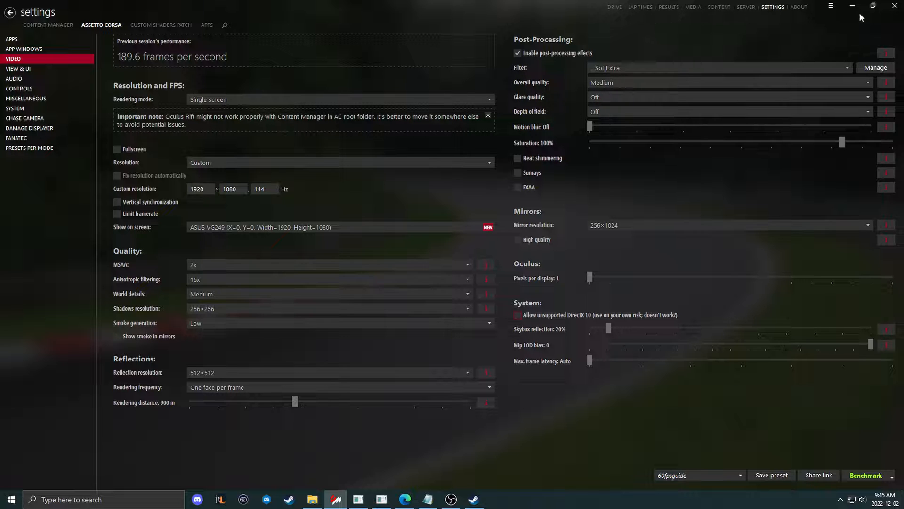
left_click(427, 499)
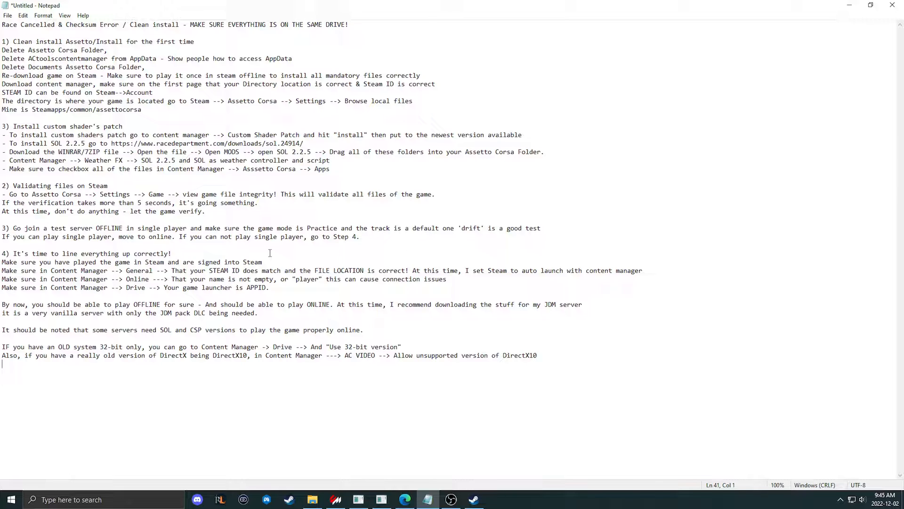
Switch between the setup notes and Content Manager, ending on the Custom Shaders Patch tab.
left_click(334, 500)
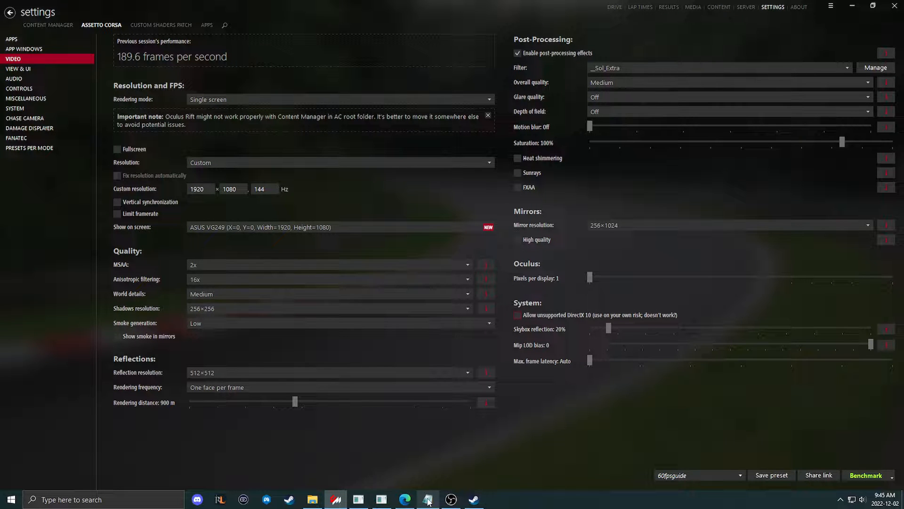
left_click(427, 499)
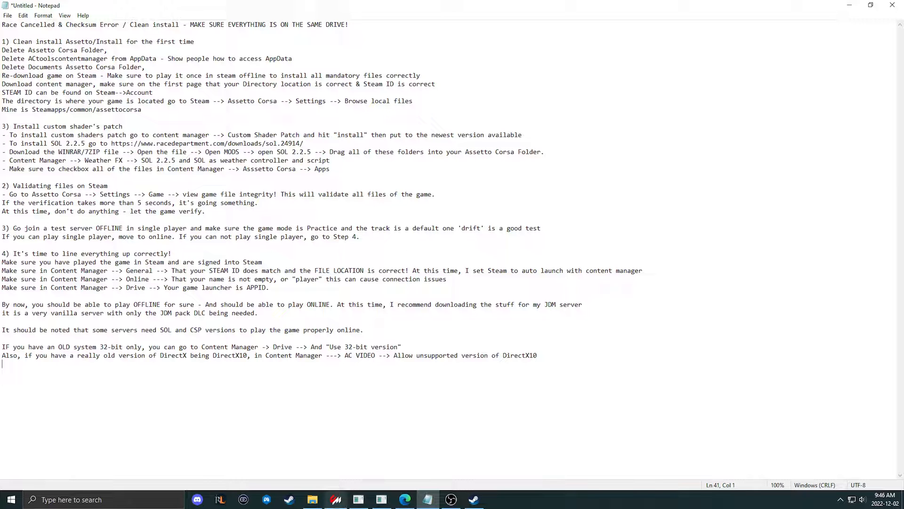
left_click(334, 499)
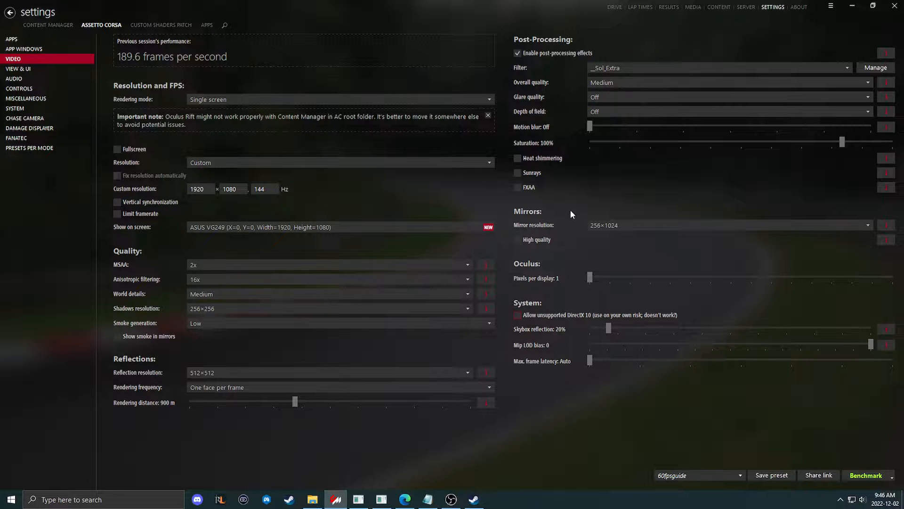
left_click(160, 25)
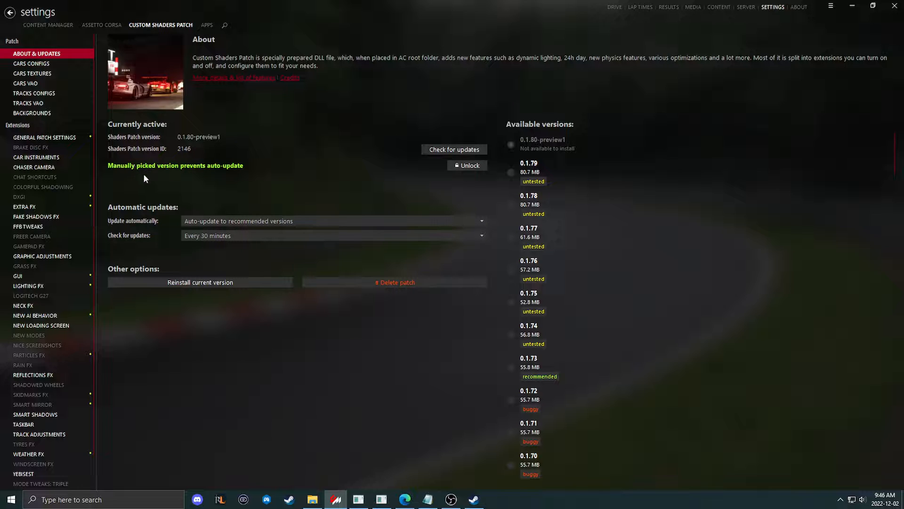
mouse_move(219, 190)
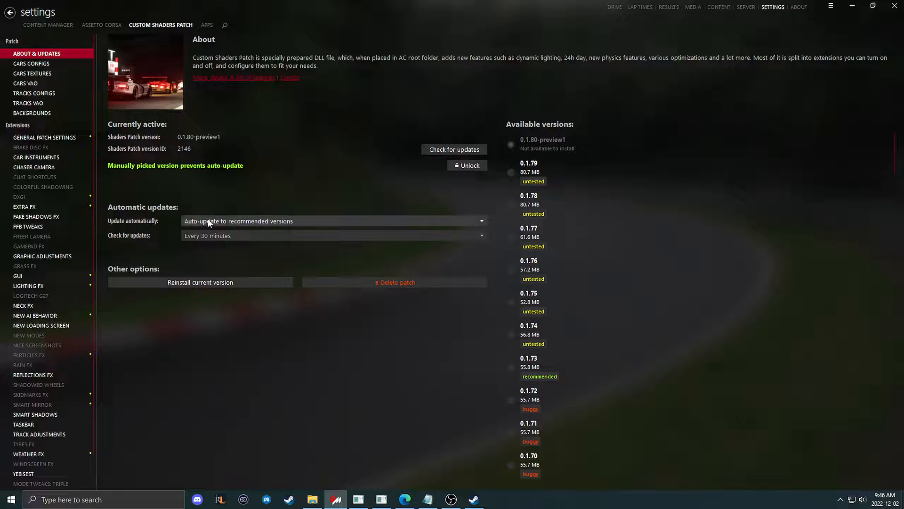
mouse_move(239, 364)
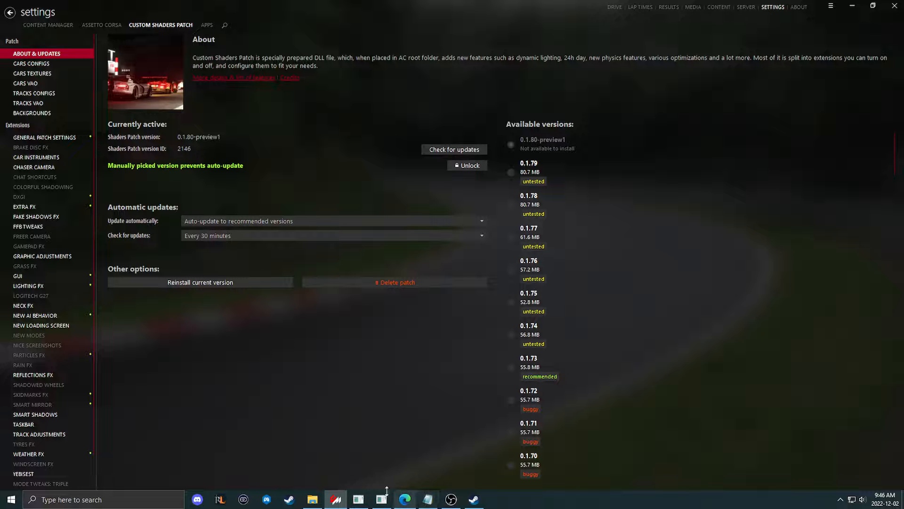
Switch to Steam's Assetto Corsa library page.
left_click(473, 499)
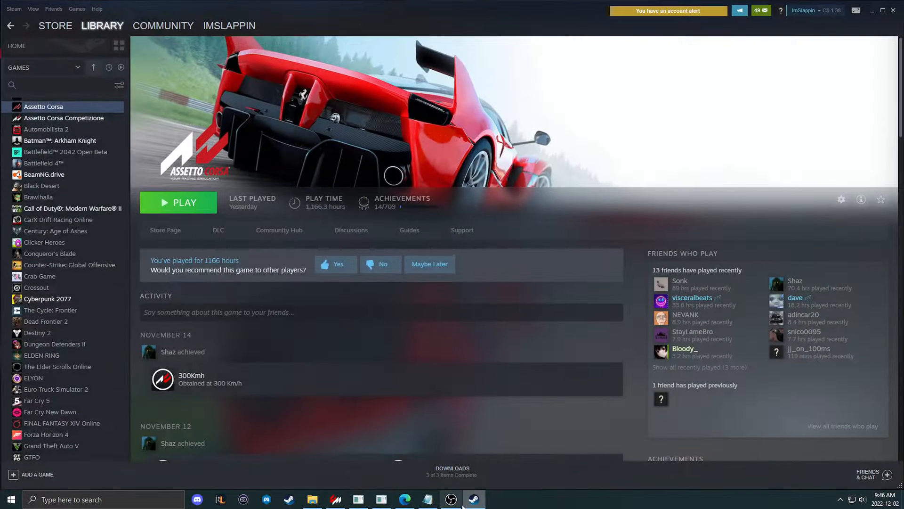
Browse Assetto Corsa's local files, read and close the changelog, and return to Content Manager.
left_click(842, 200)
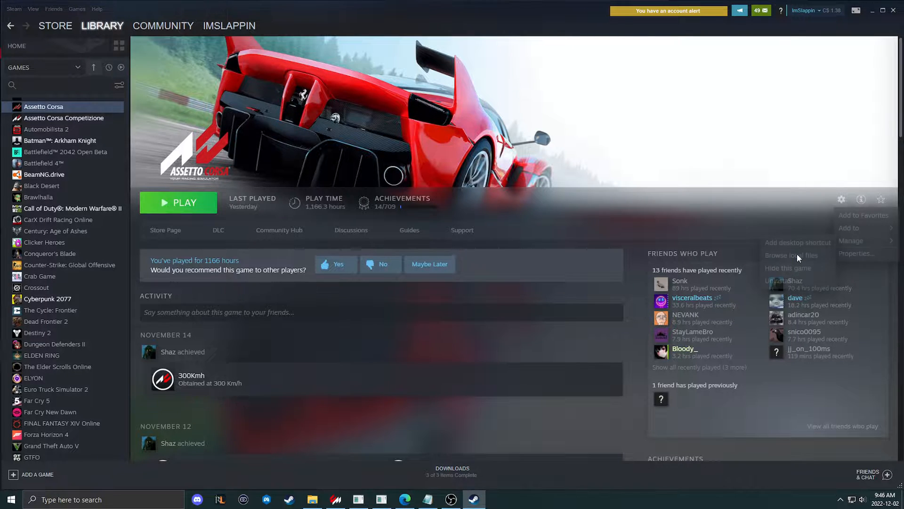
left_click(791, 254)
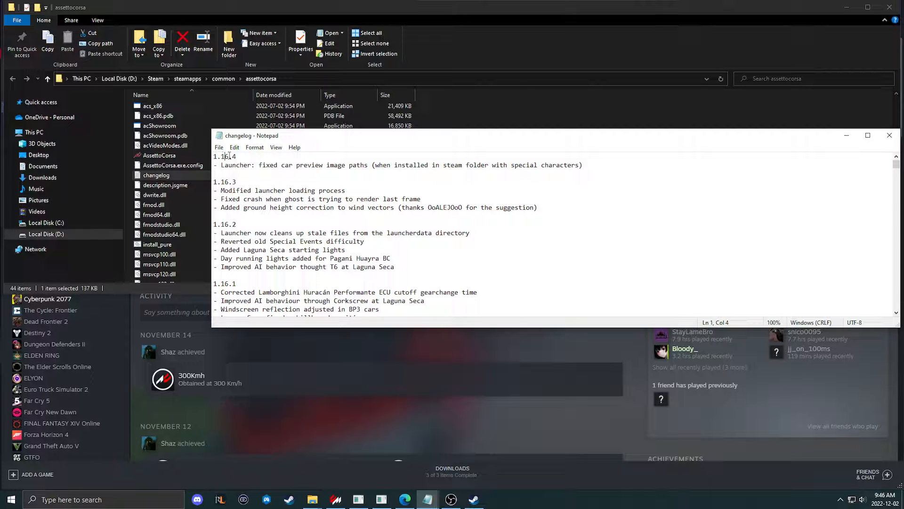
left_click(221, 190)
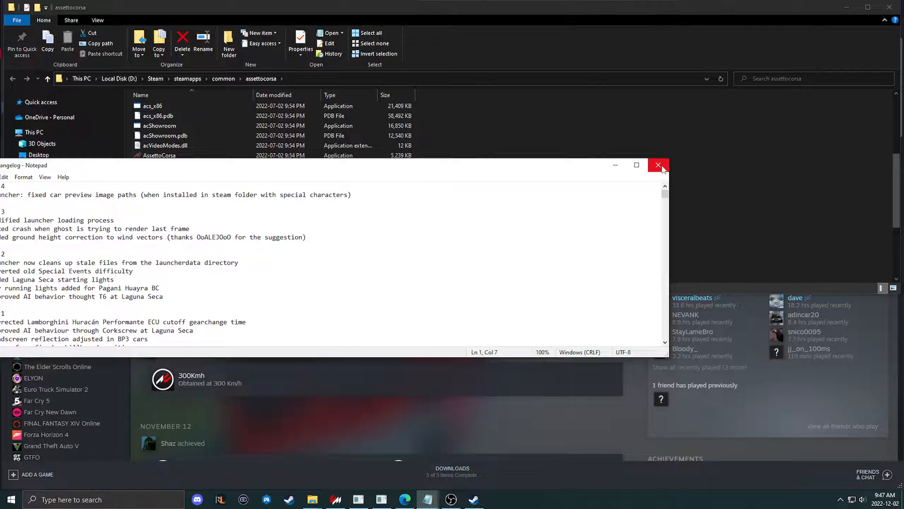
left_click(658, 165)
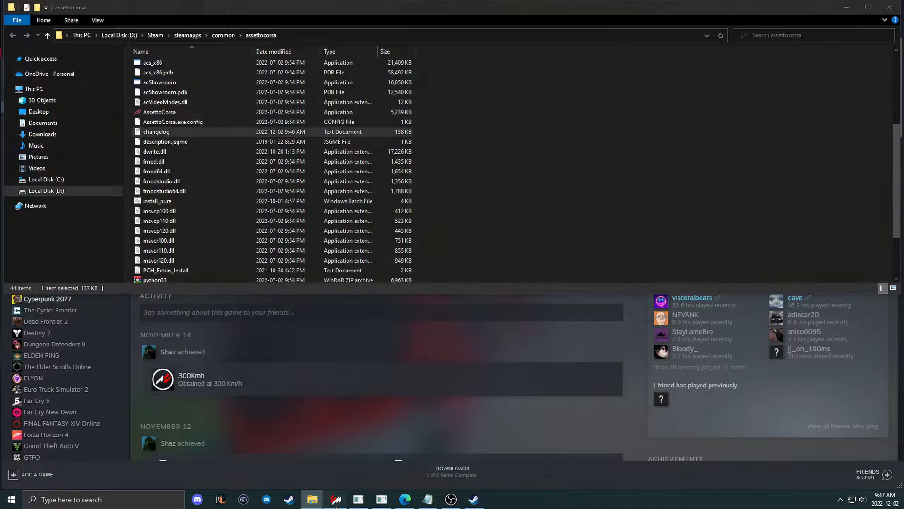
left_click(335, 499)
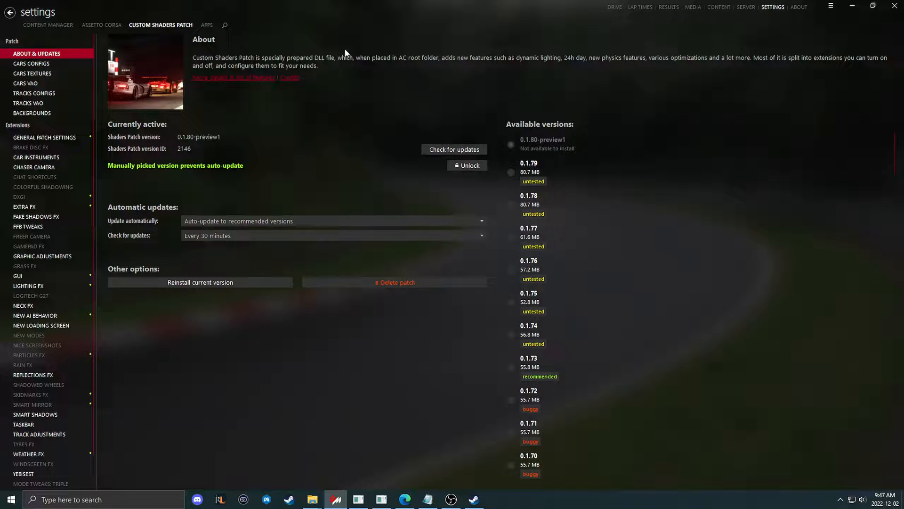
Confirm Weather FX is active with Sol 2.2 controller and Sol weather scripts, then switch to Notepad.
left_click(102, 25)
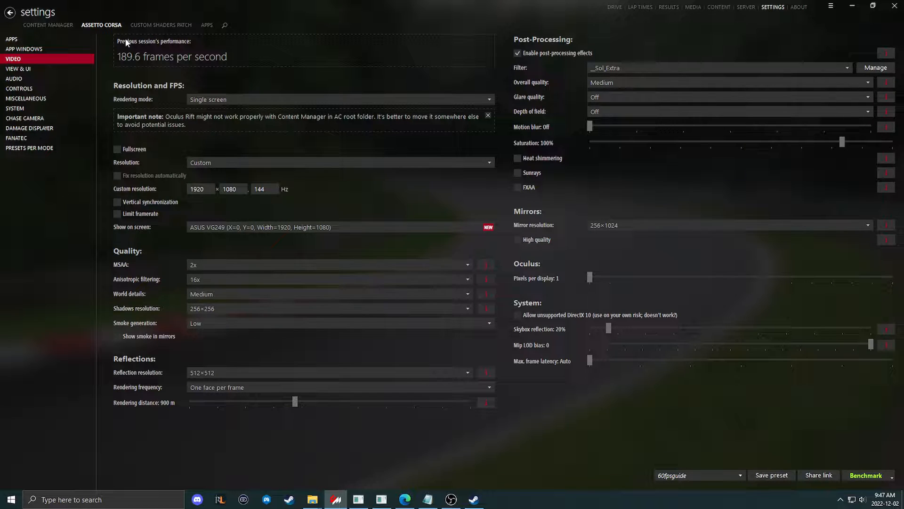
left_click(161, 25)
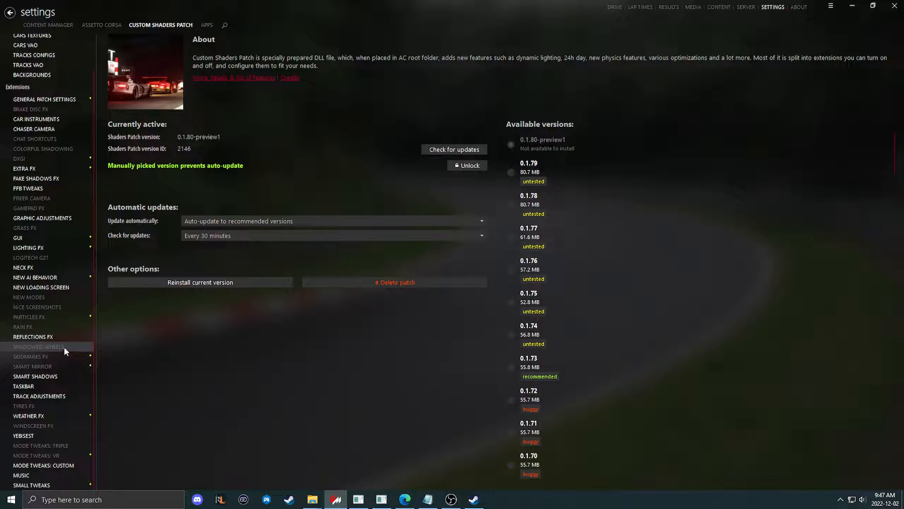
left_click(28, 416)
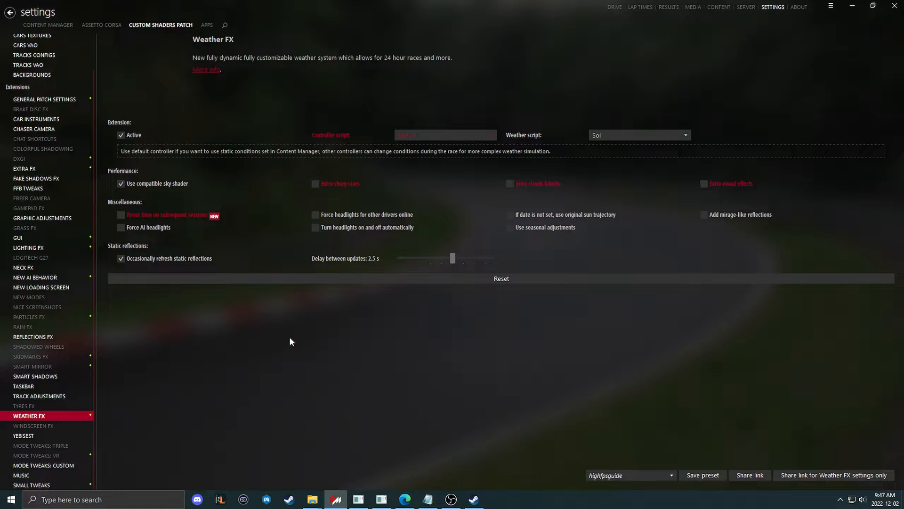
left_click(444, 135)
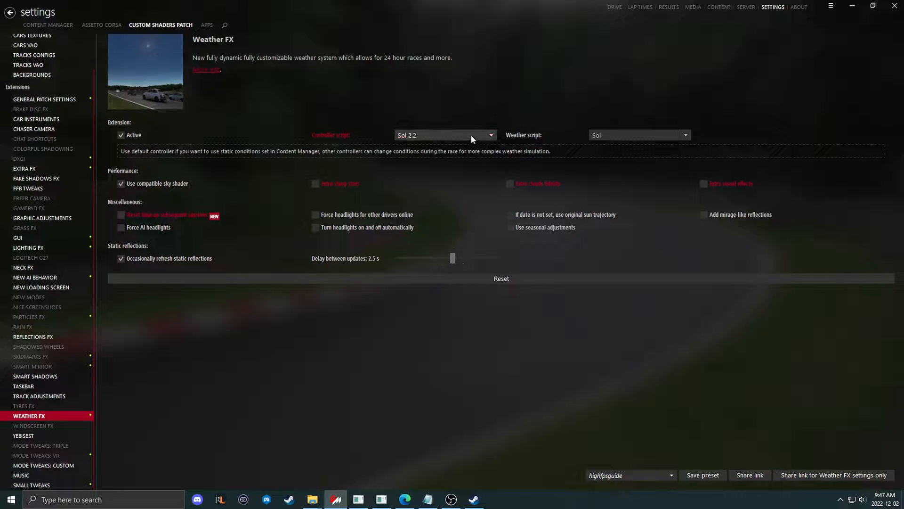
left_click(639, 135)
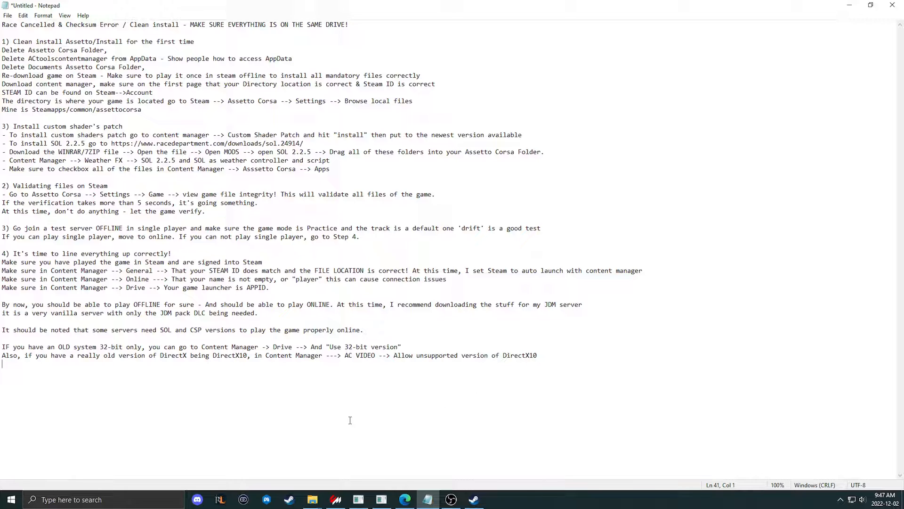
mouse_move(274, 419)
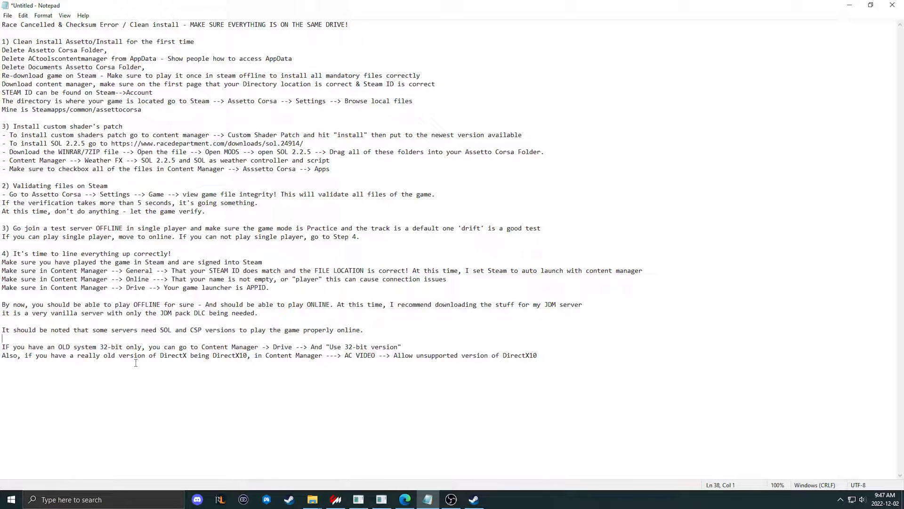
mouse_move(560, 360)
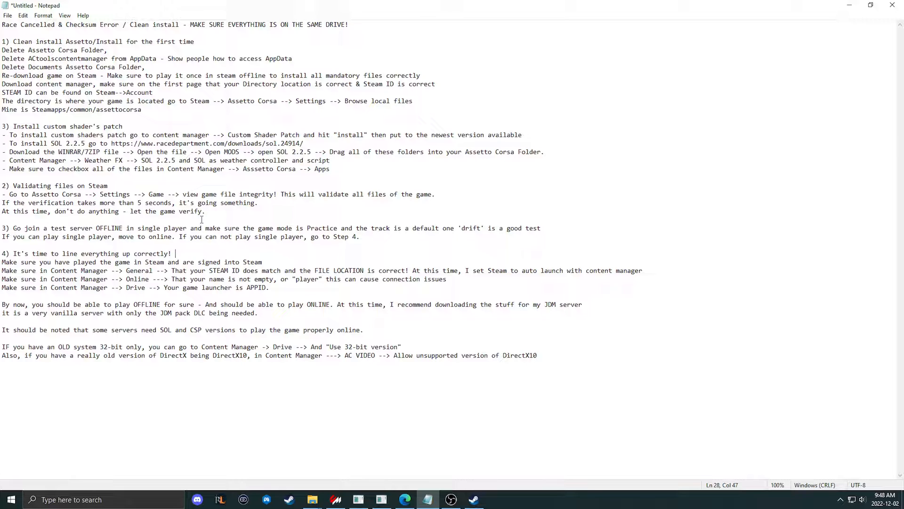
mouse_move(283, 445)
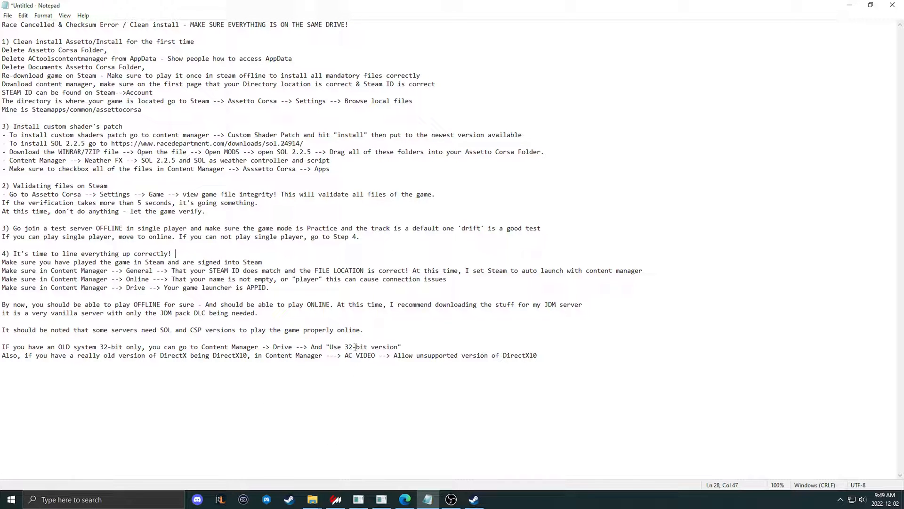
mouse_move(451, 499)
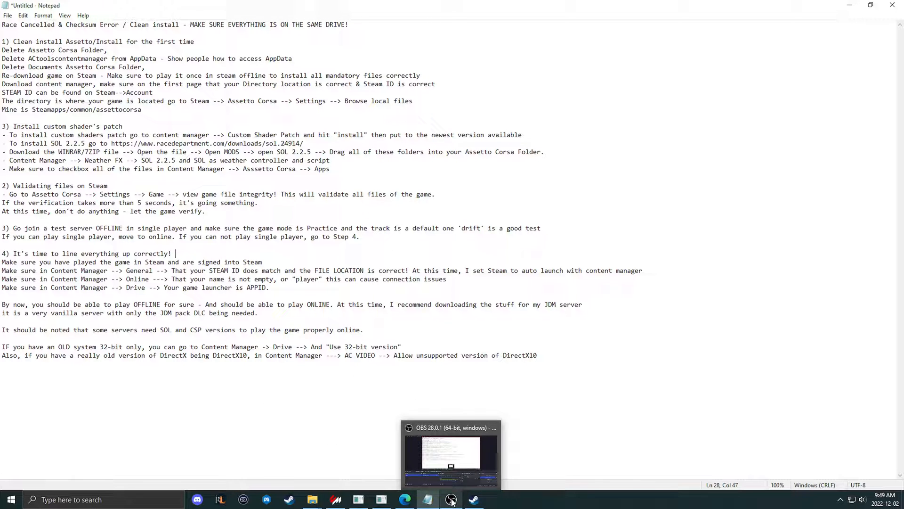